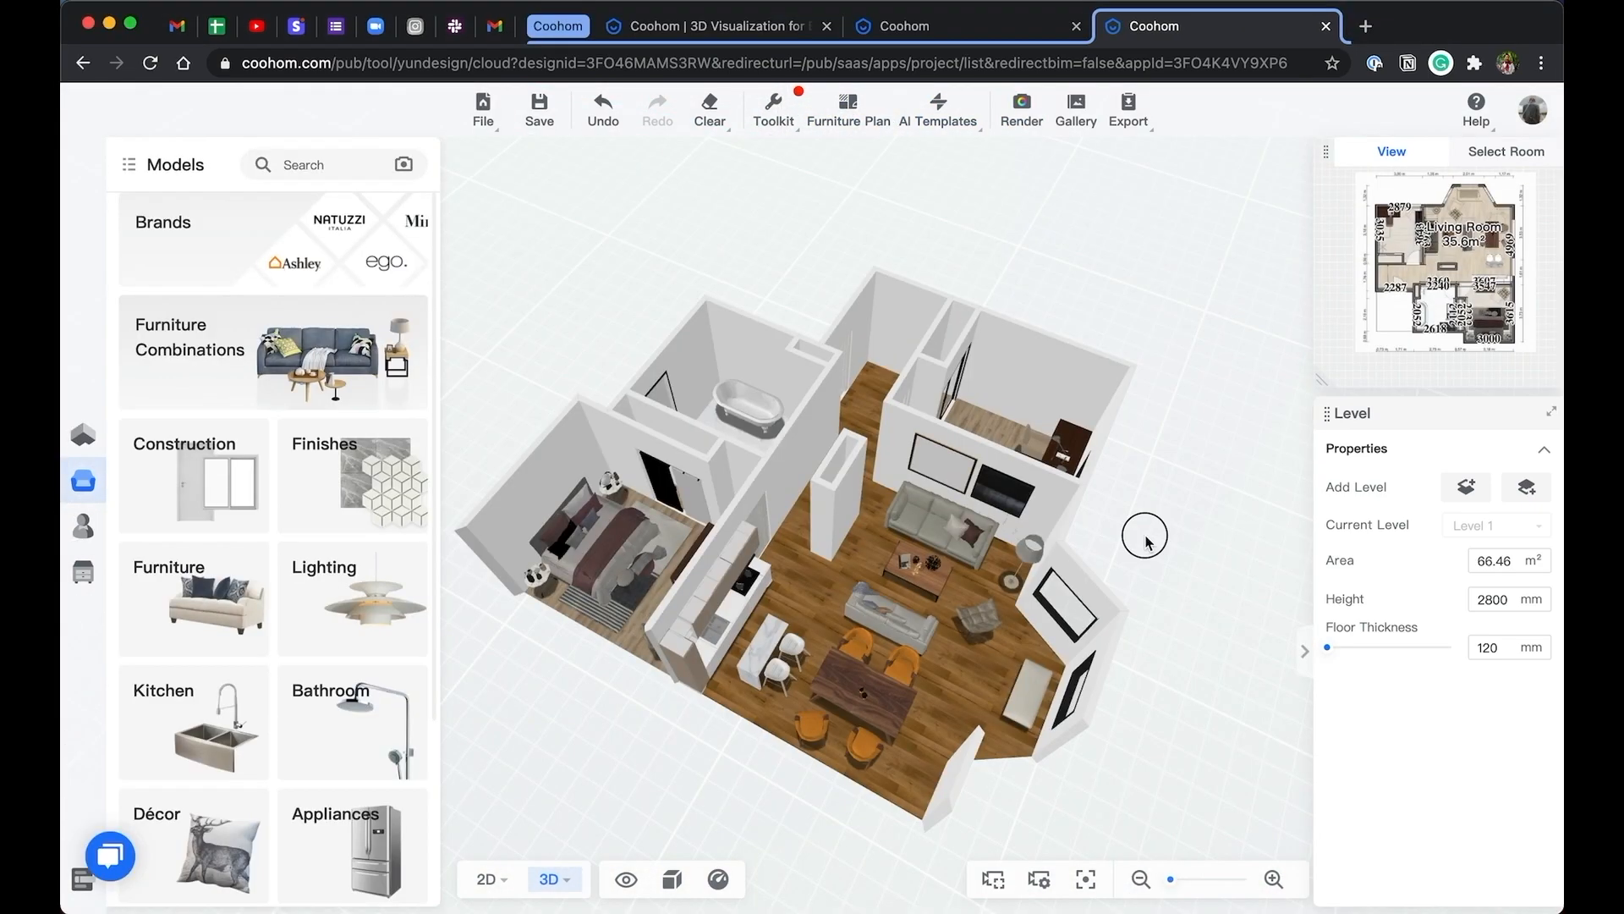
# Enter the render workspace and choose a front-view image of the apartment plan
pyautogui.click(1022, 109)
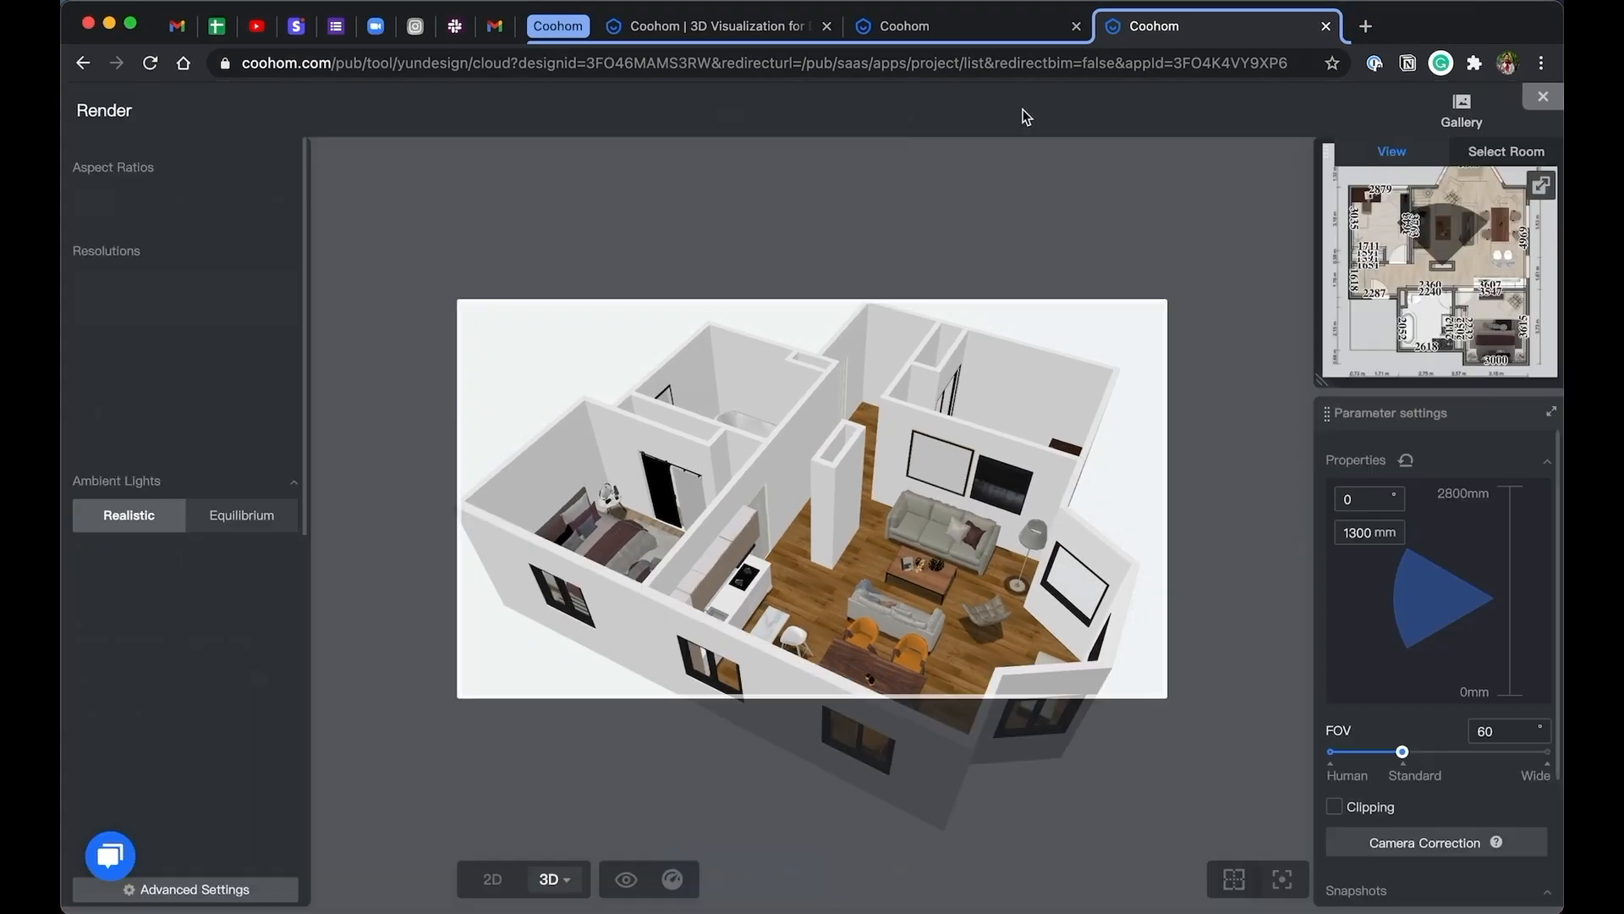
pyautogui.click(494, 879)
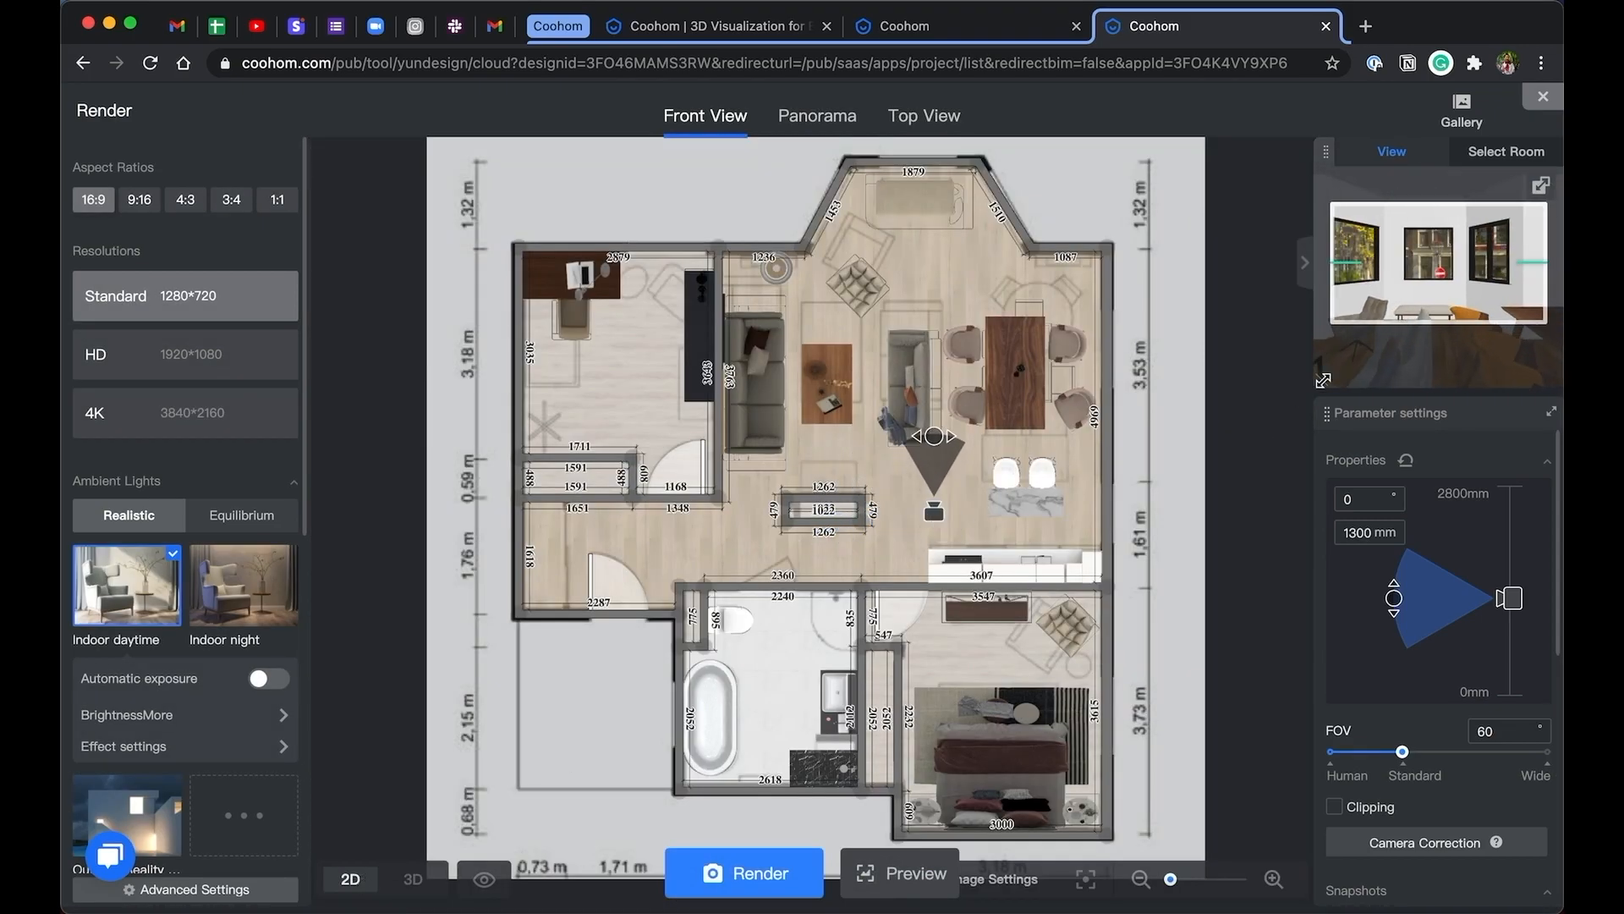
# Look through the living room camera in 3D and widen its FOV from 60 to about 73
pyautogui.click(415, 879)
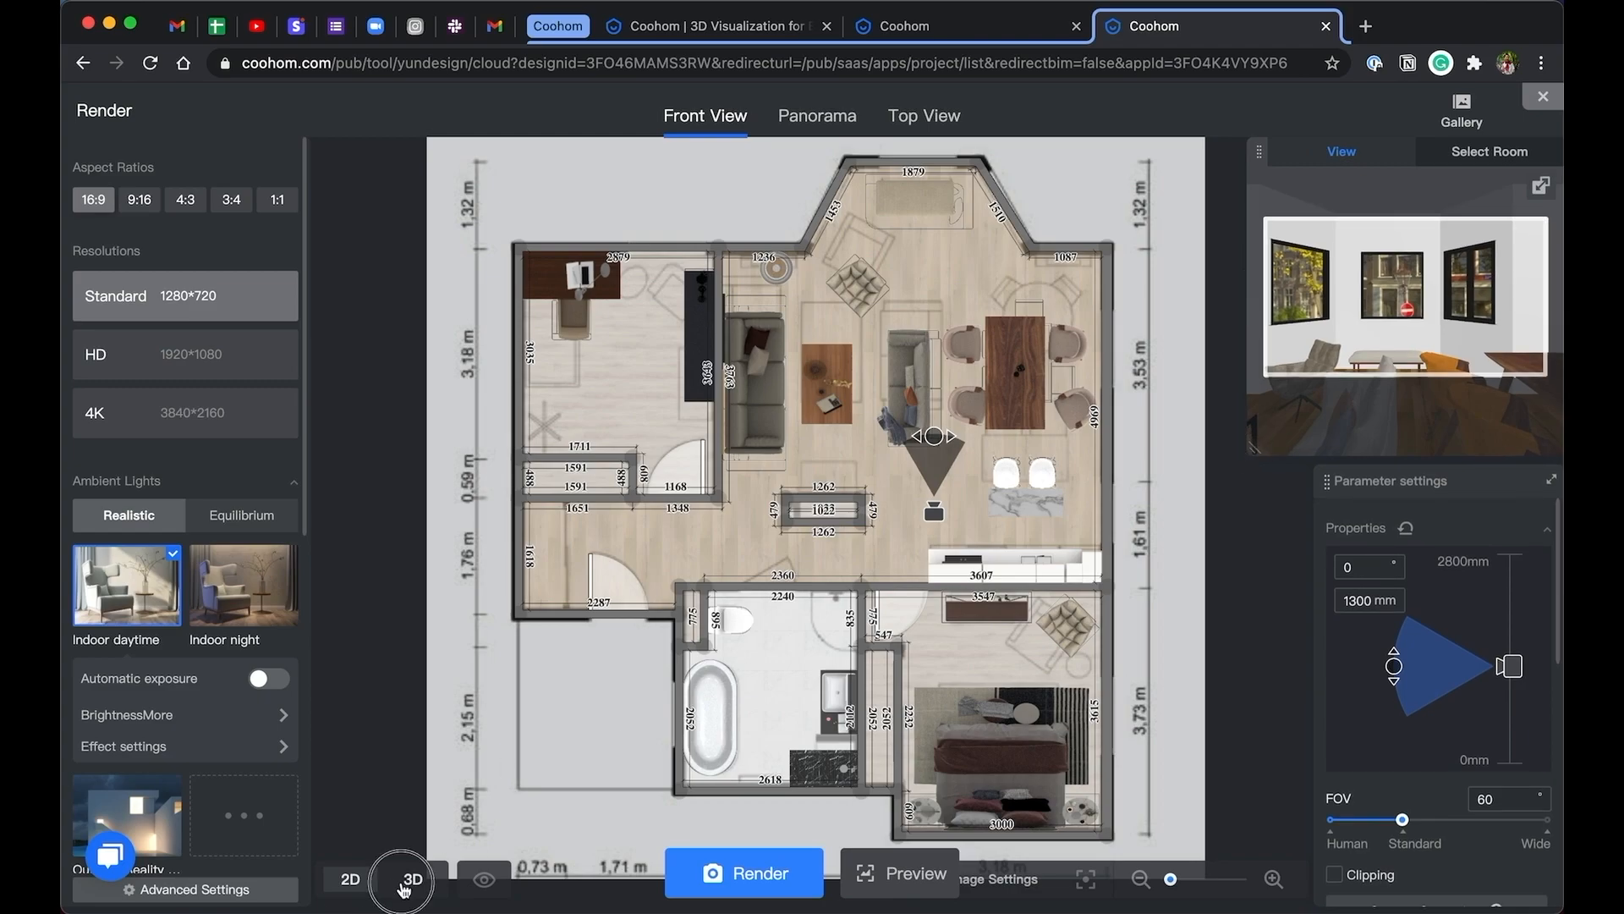
pyautogui.click(413, 880)
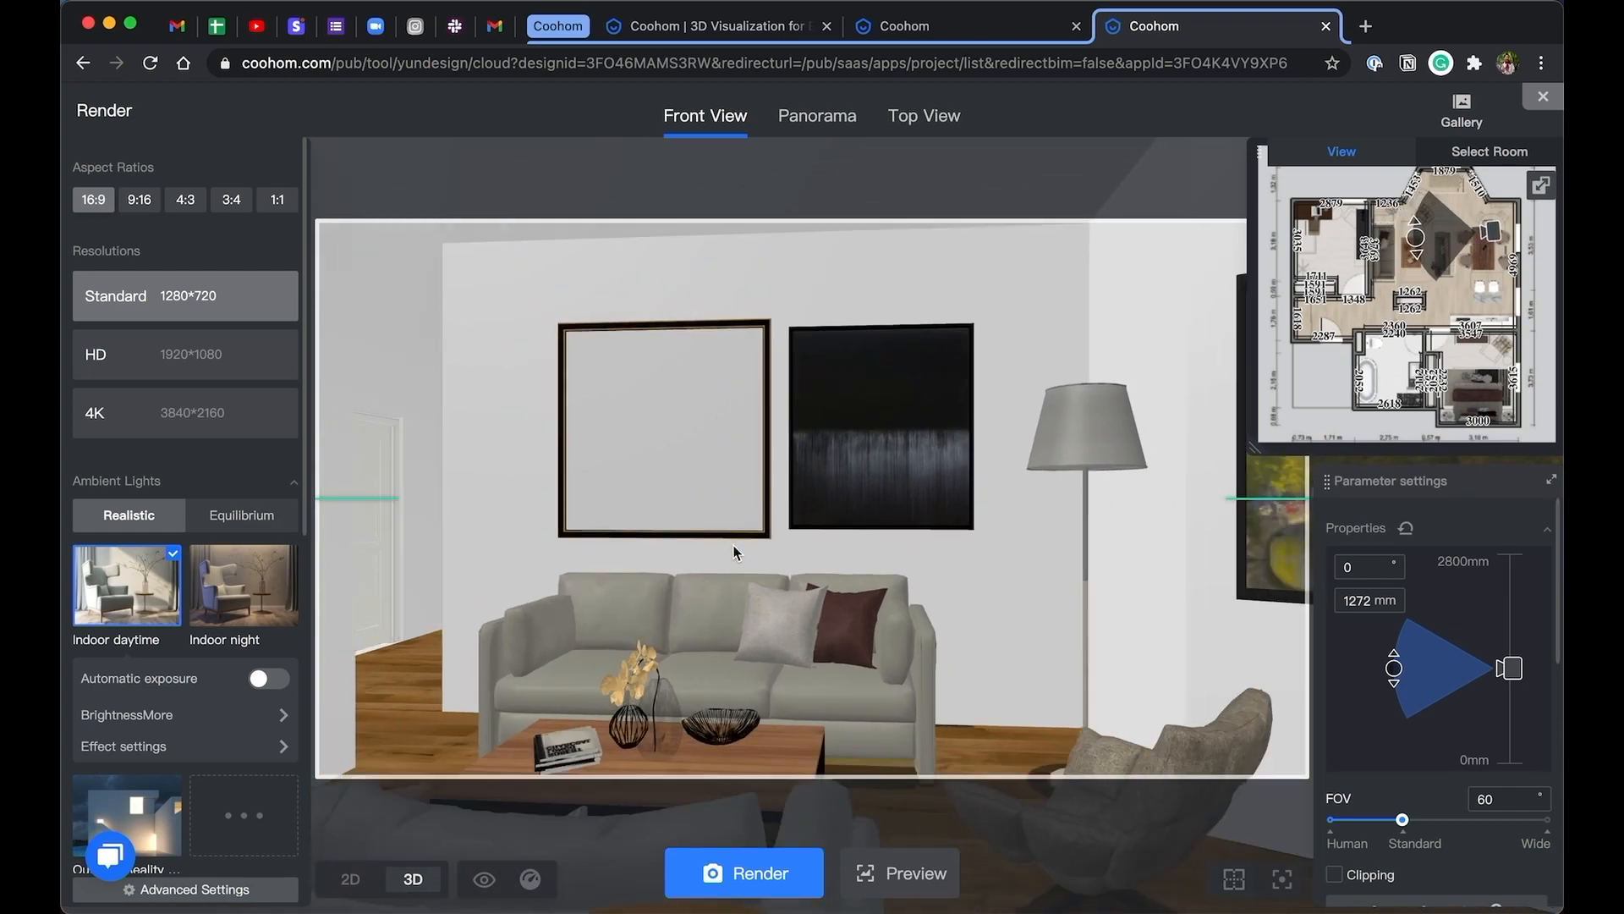
pyautogui.moveTo(1376, 819); pyautogui.dragTo(1433, 819)
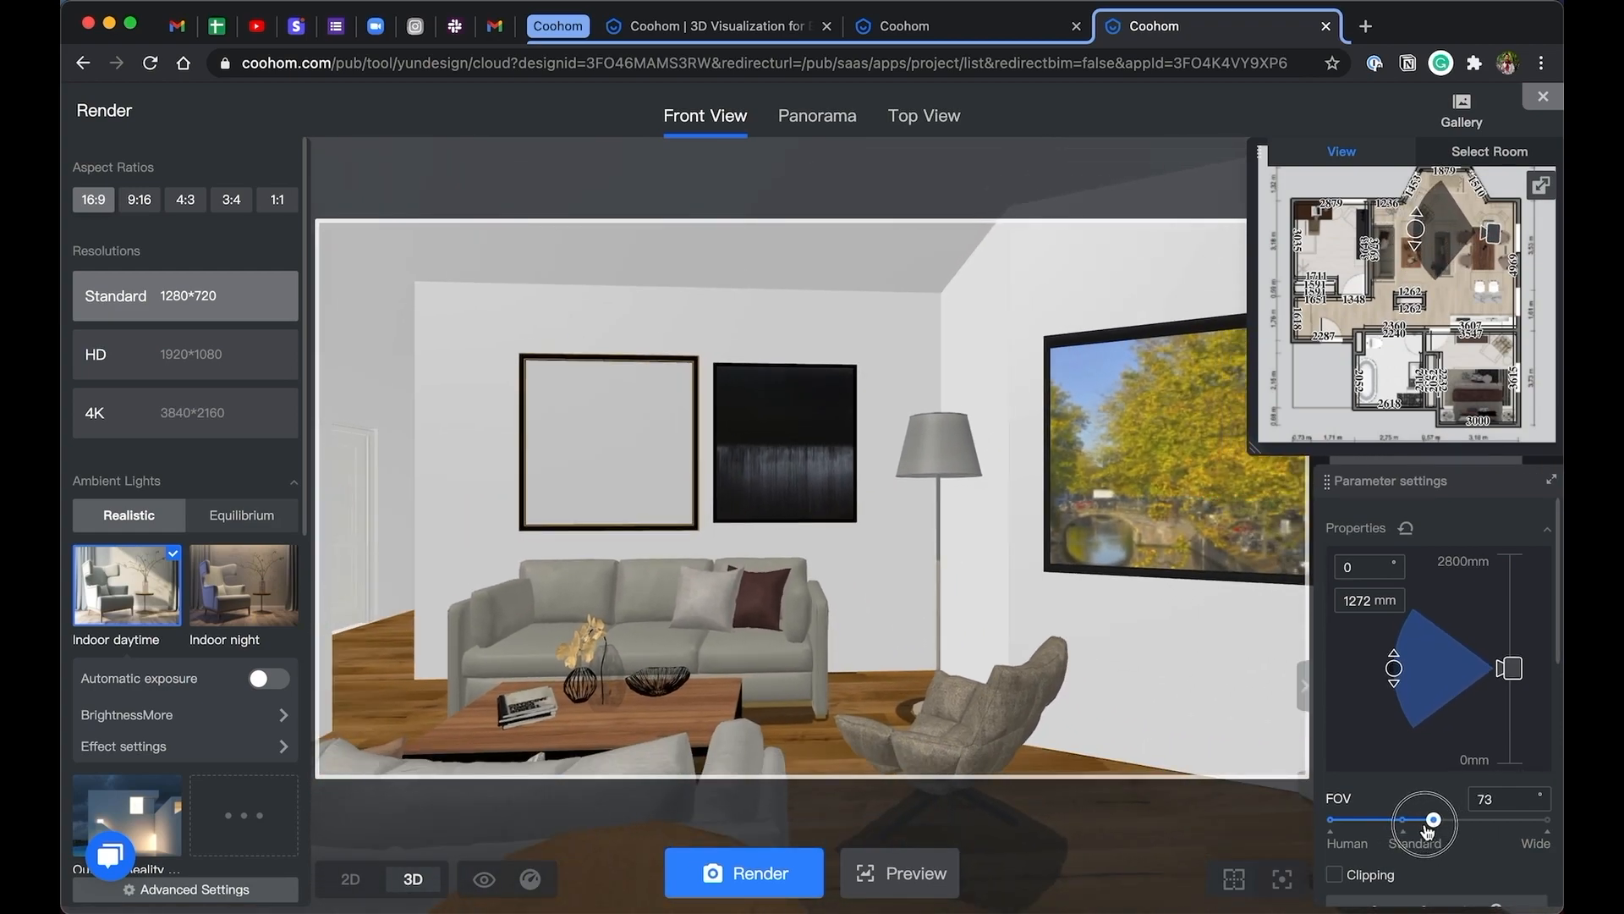
pyautogui.moveTo(1433, 819); pyautogui.dragTo(1421, 697)
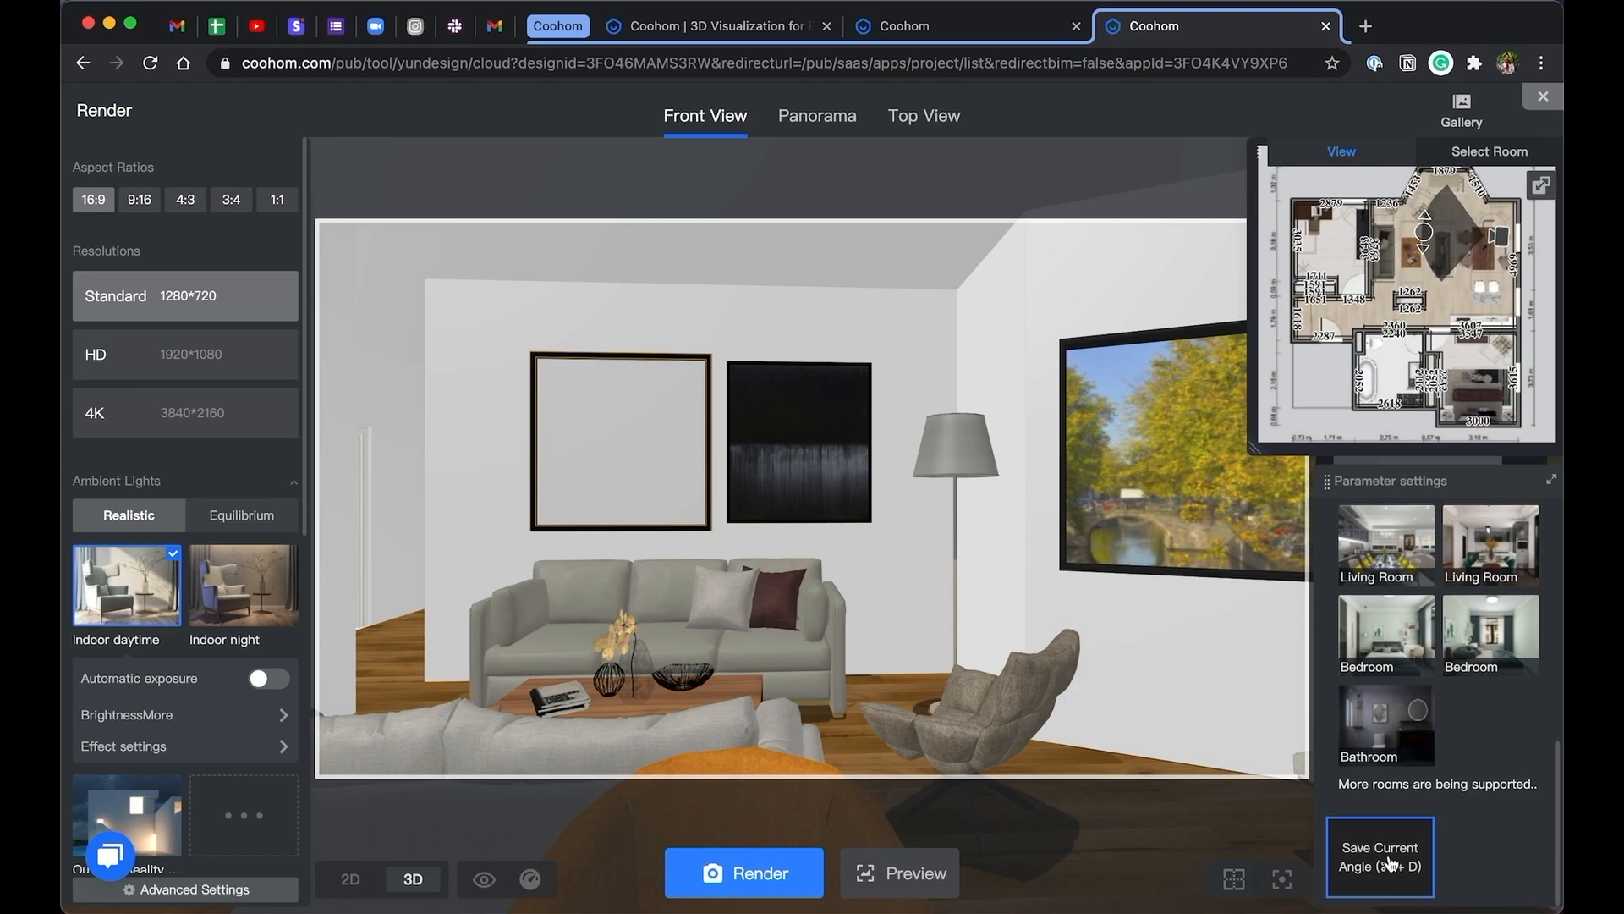
# Save the camera angle, set 4:3 proportions, preview Lawn 3 scenery and choose 4K resolution
pyautogui.click(1379, 866)
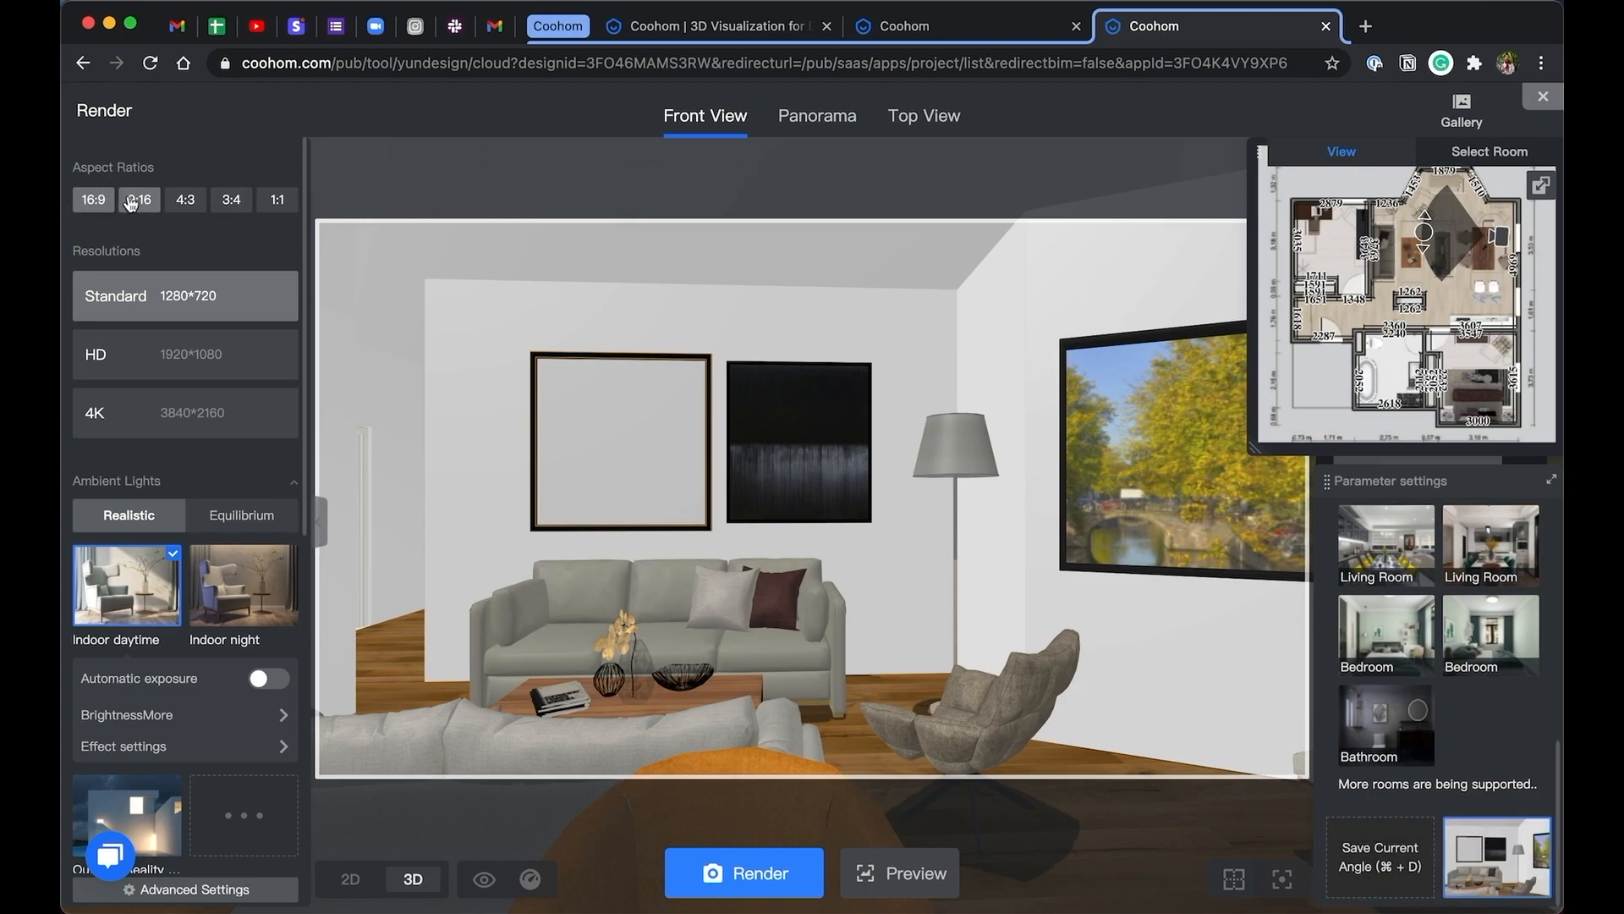
pyautogui.click(186, 200)
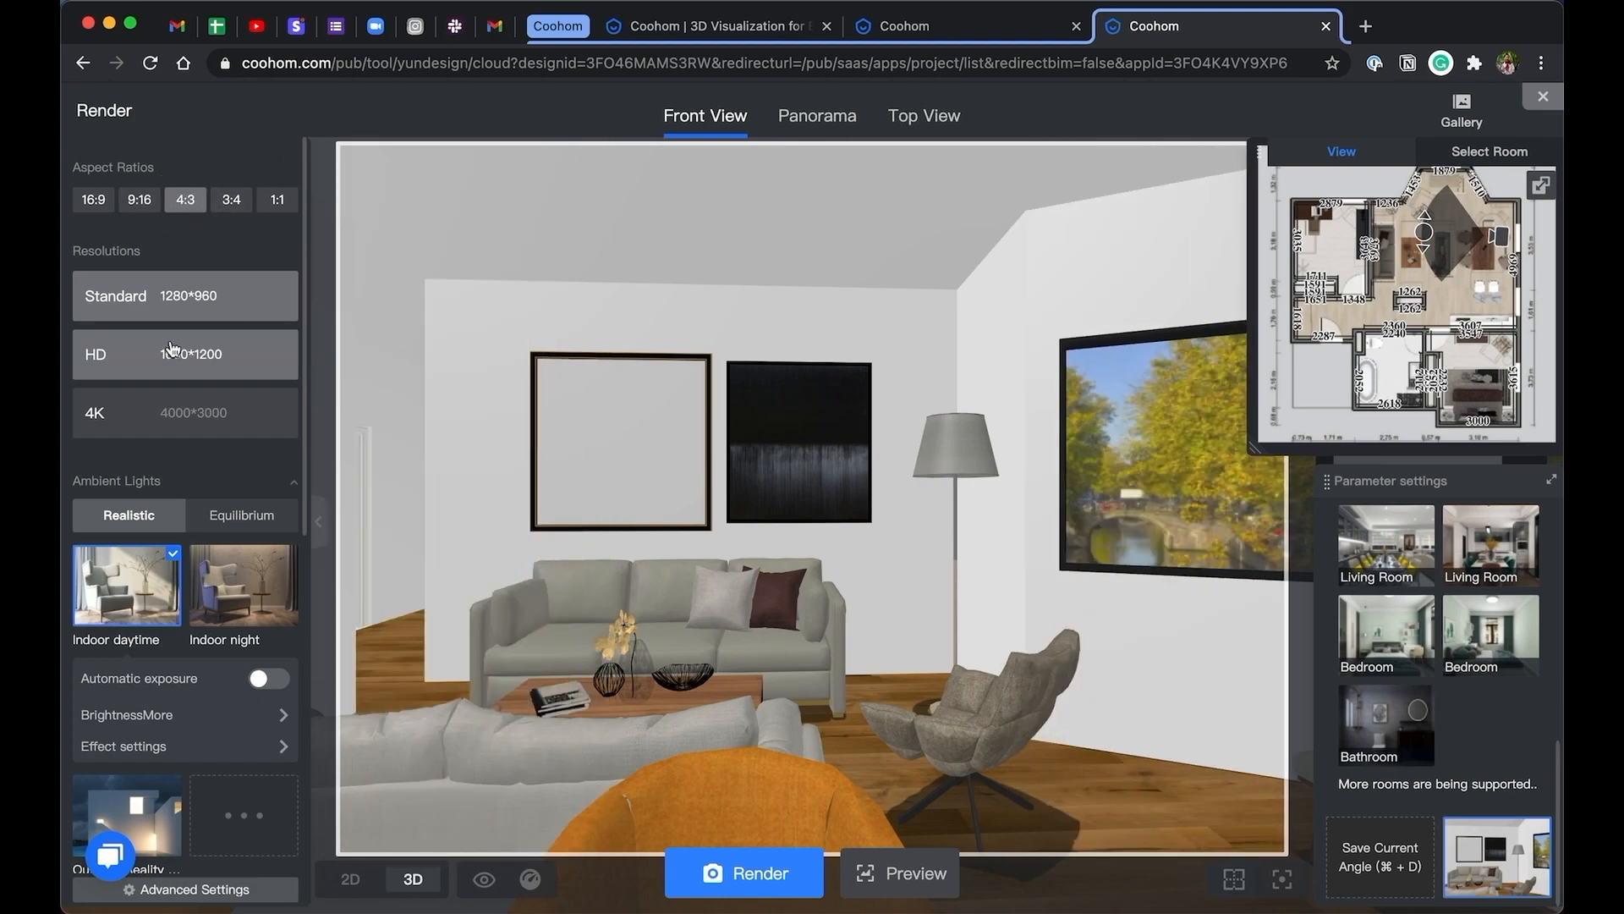
pyautogui.scroll(-3)
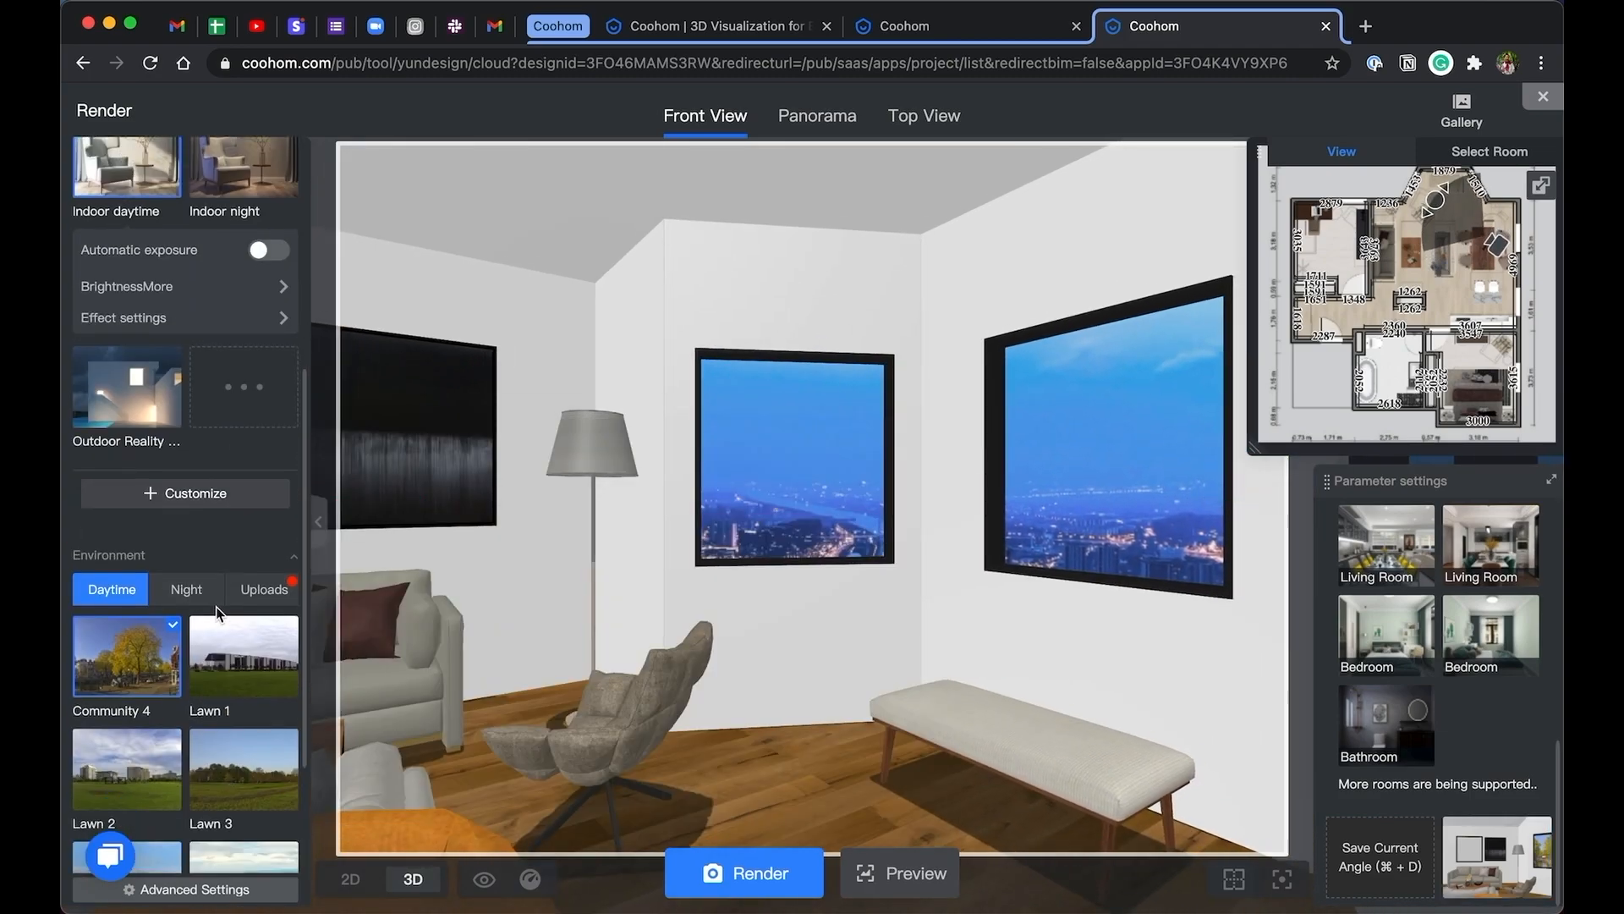
pyautogui.click(244, 768)
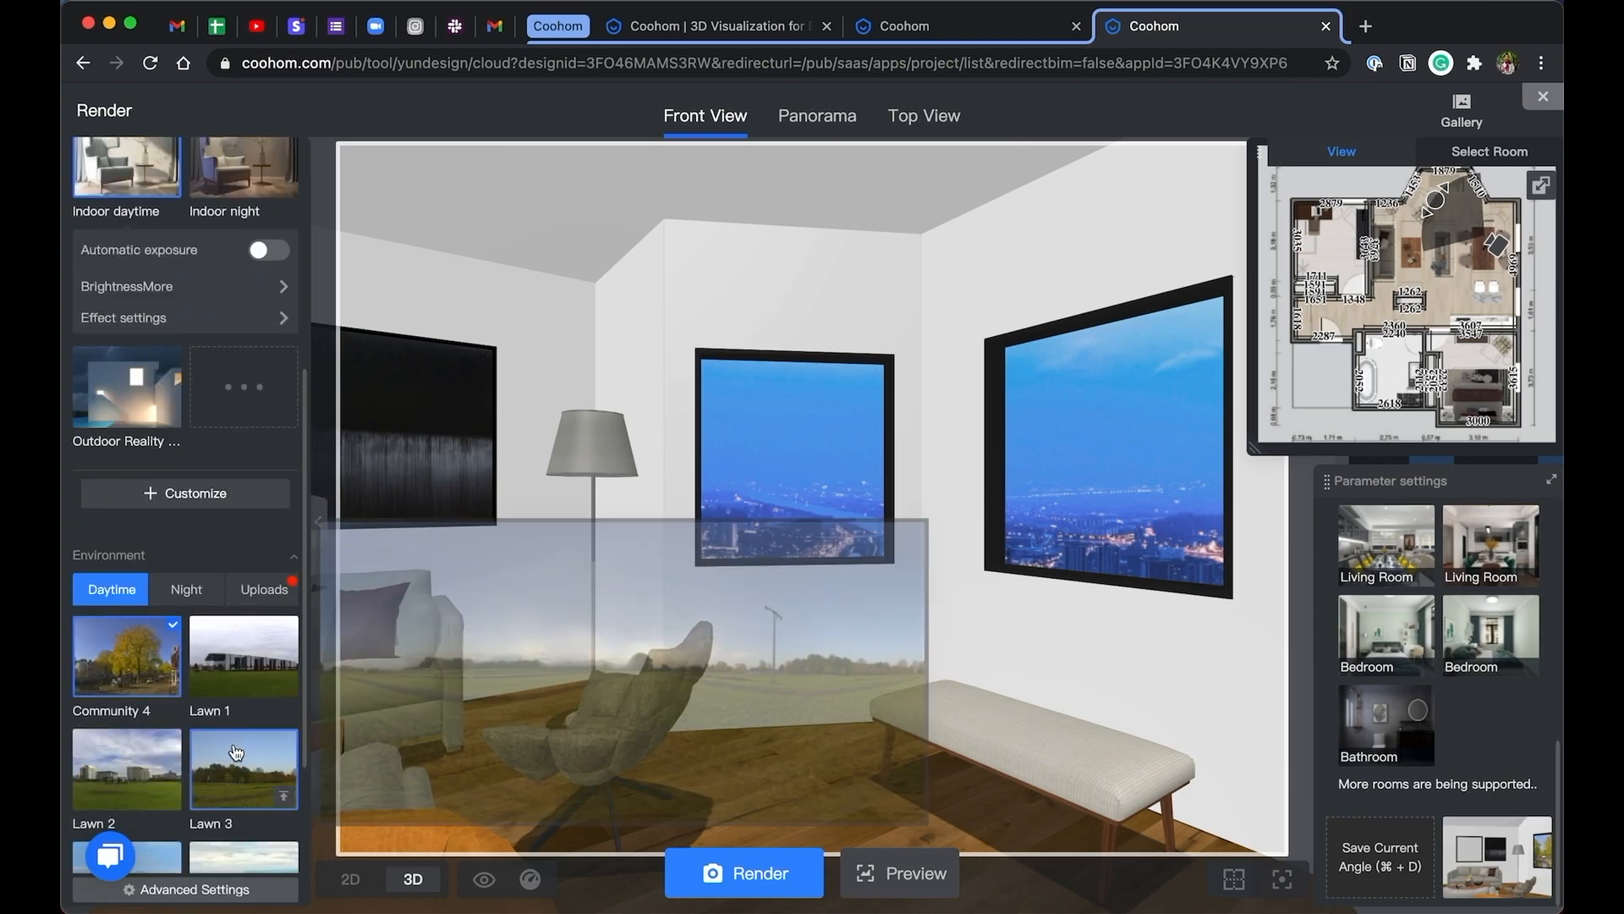
pyautogui.click(243, 769)
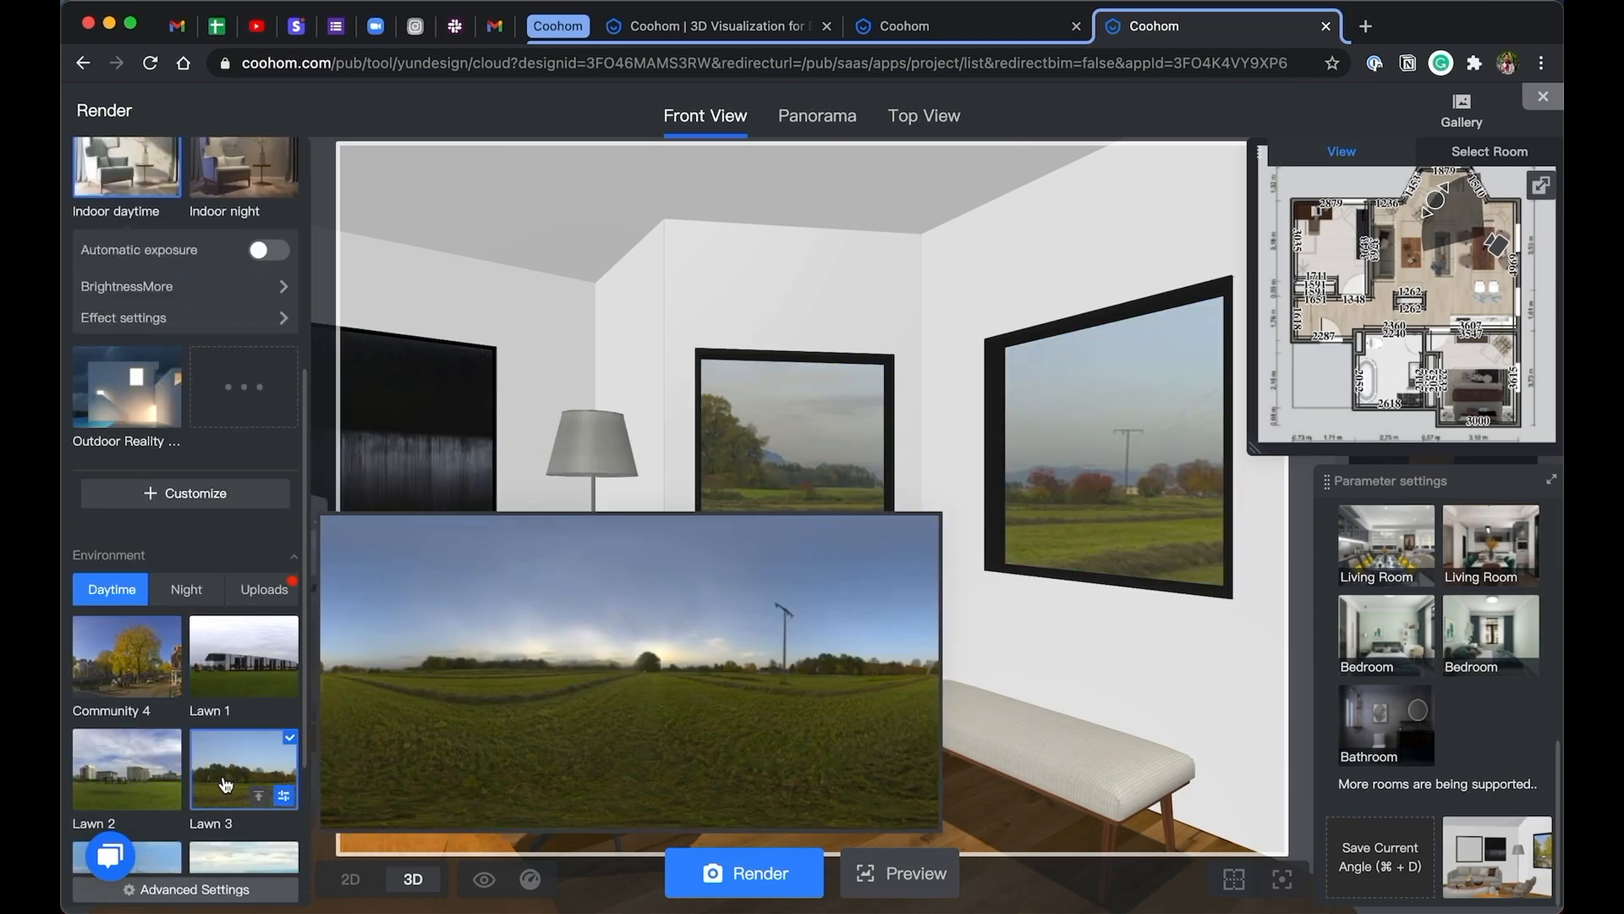
pyautogui.click(286, 792)
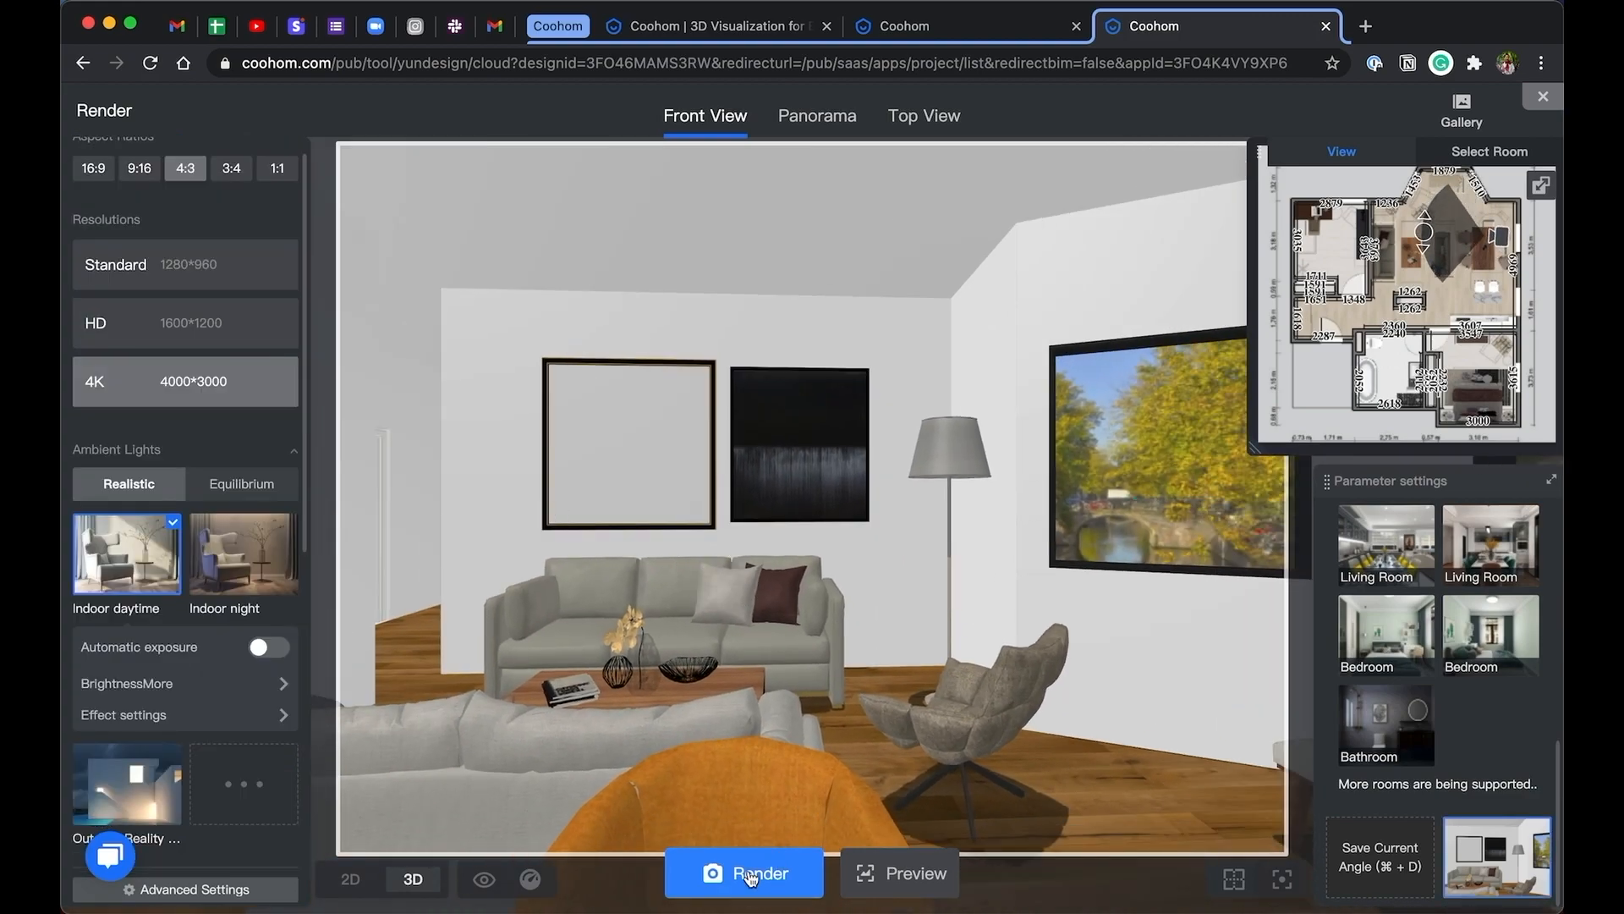
# Render the 4K living room image and view the finished result in the gallery
pyautogui.click(745, 896)
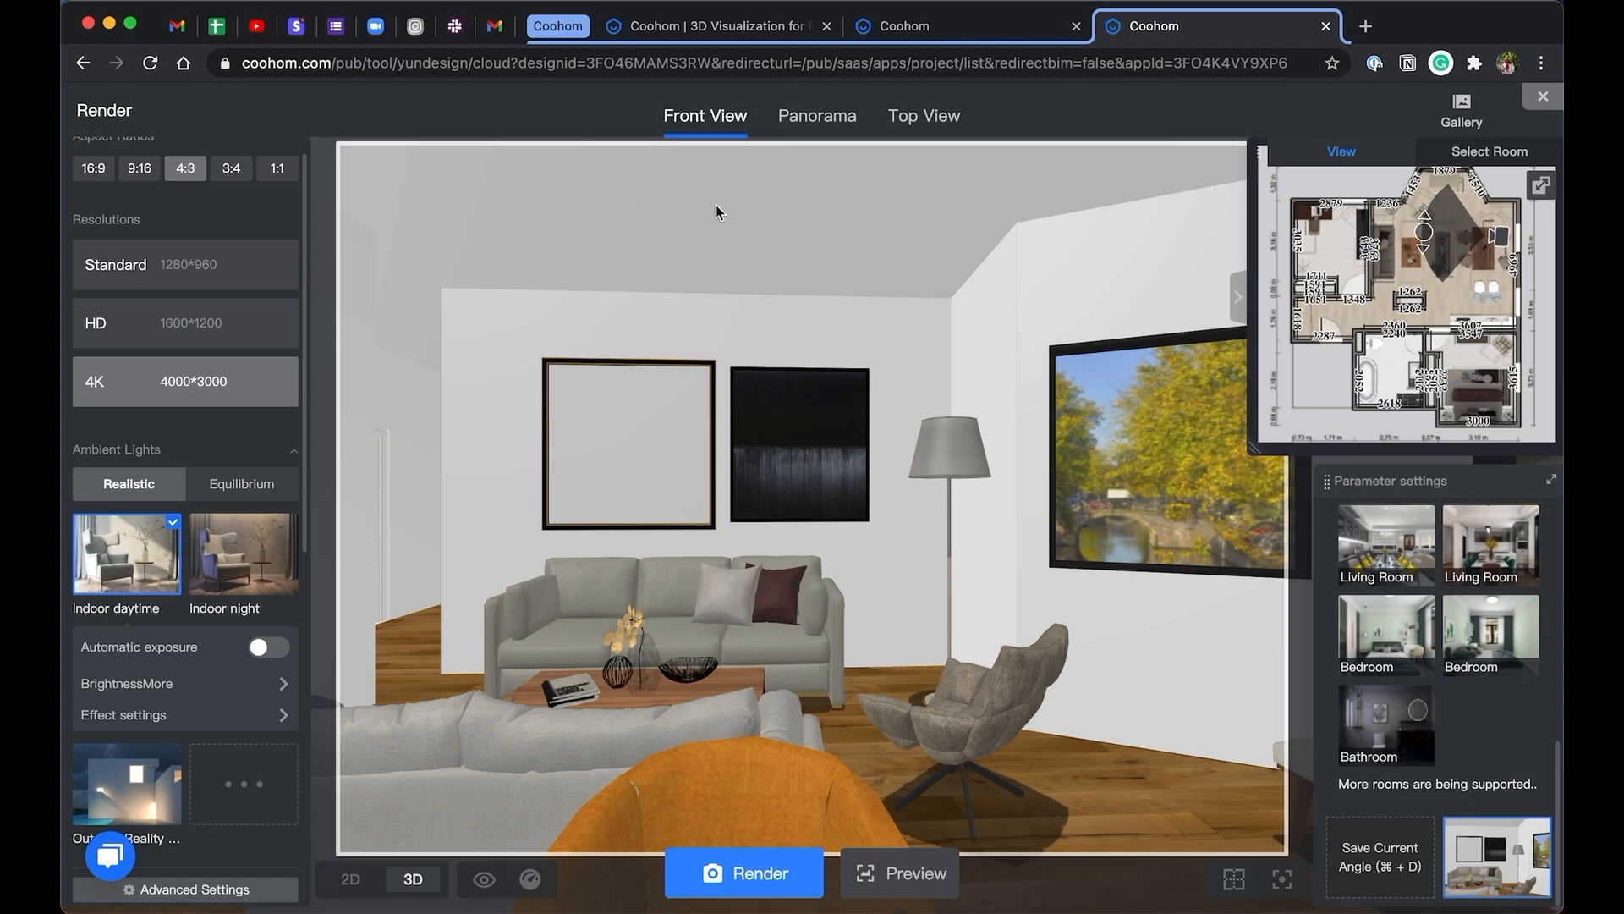
pyautogui.click(745, 895)
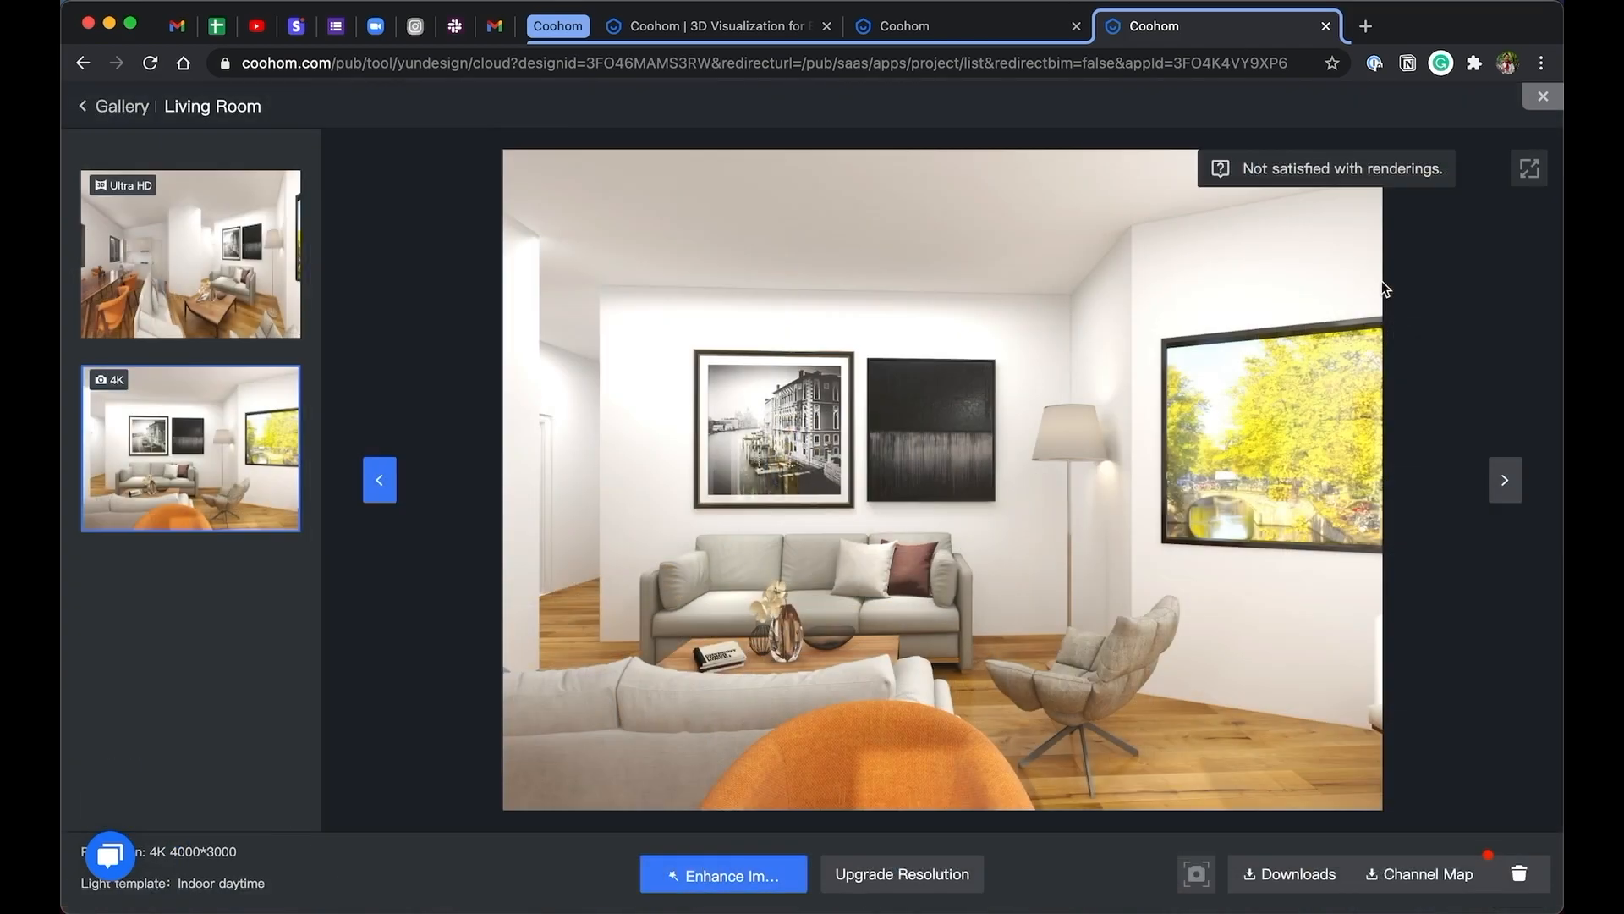
# Enhance the render with brightness -11 and level 0.45, checking sharpness and watermark
pyautogui.click(722, 873)
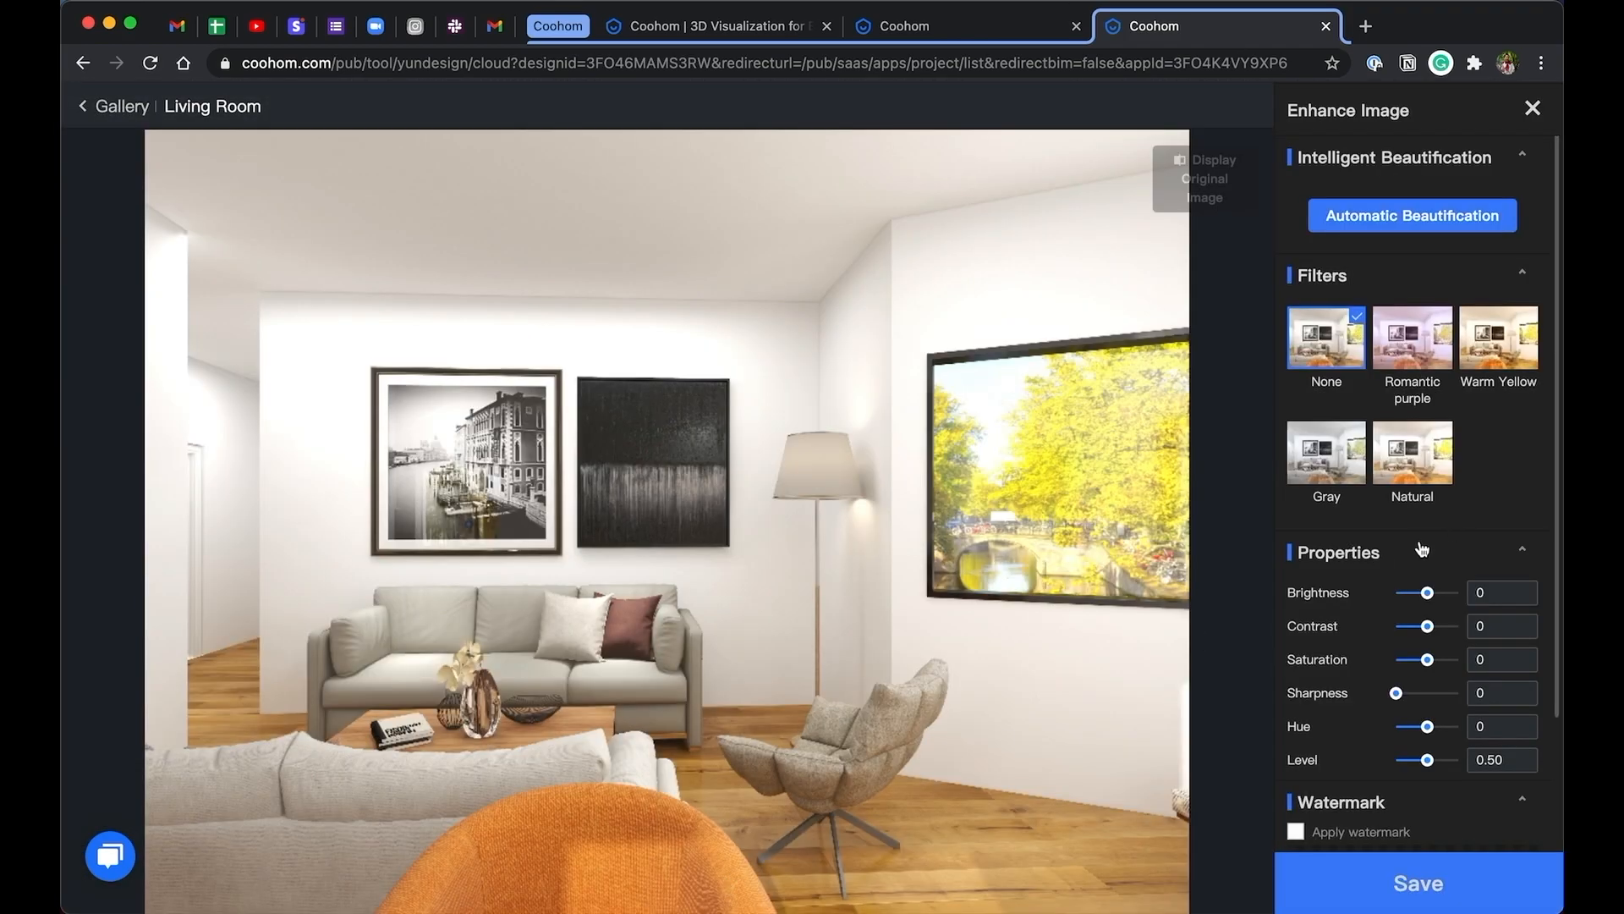
pyautogui.moveTo(1433, 592); pyautogui.dragTo(1424, 592)
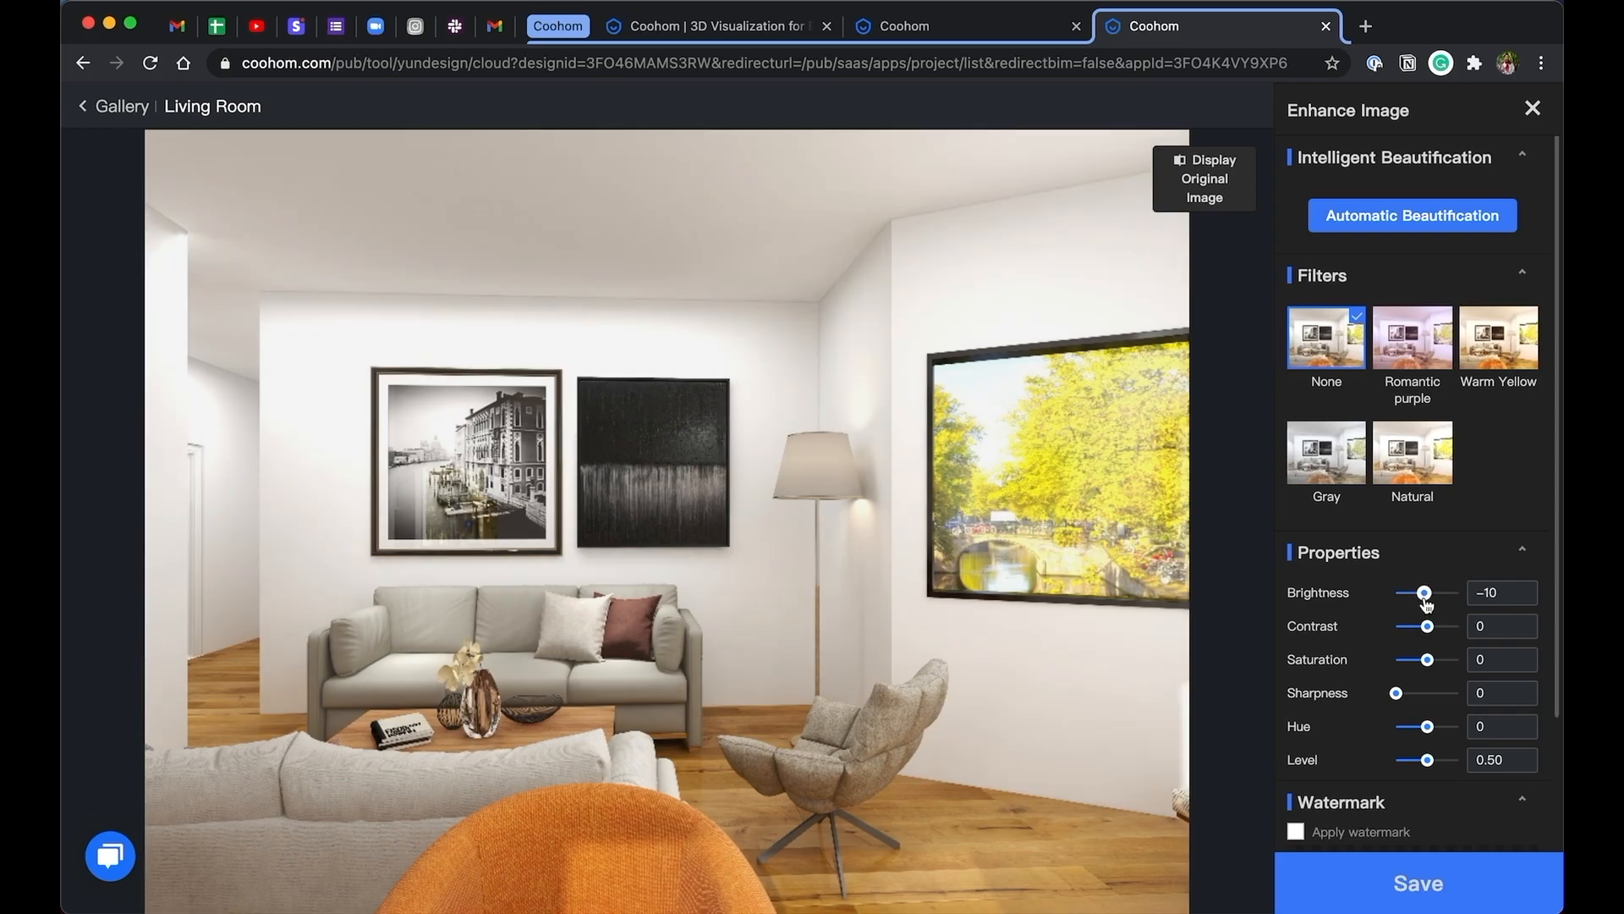
pyautogui.moveTo(1423, 593); pyautogui.dragTo(1419, 592)
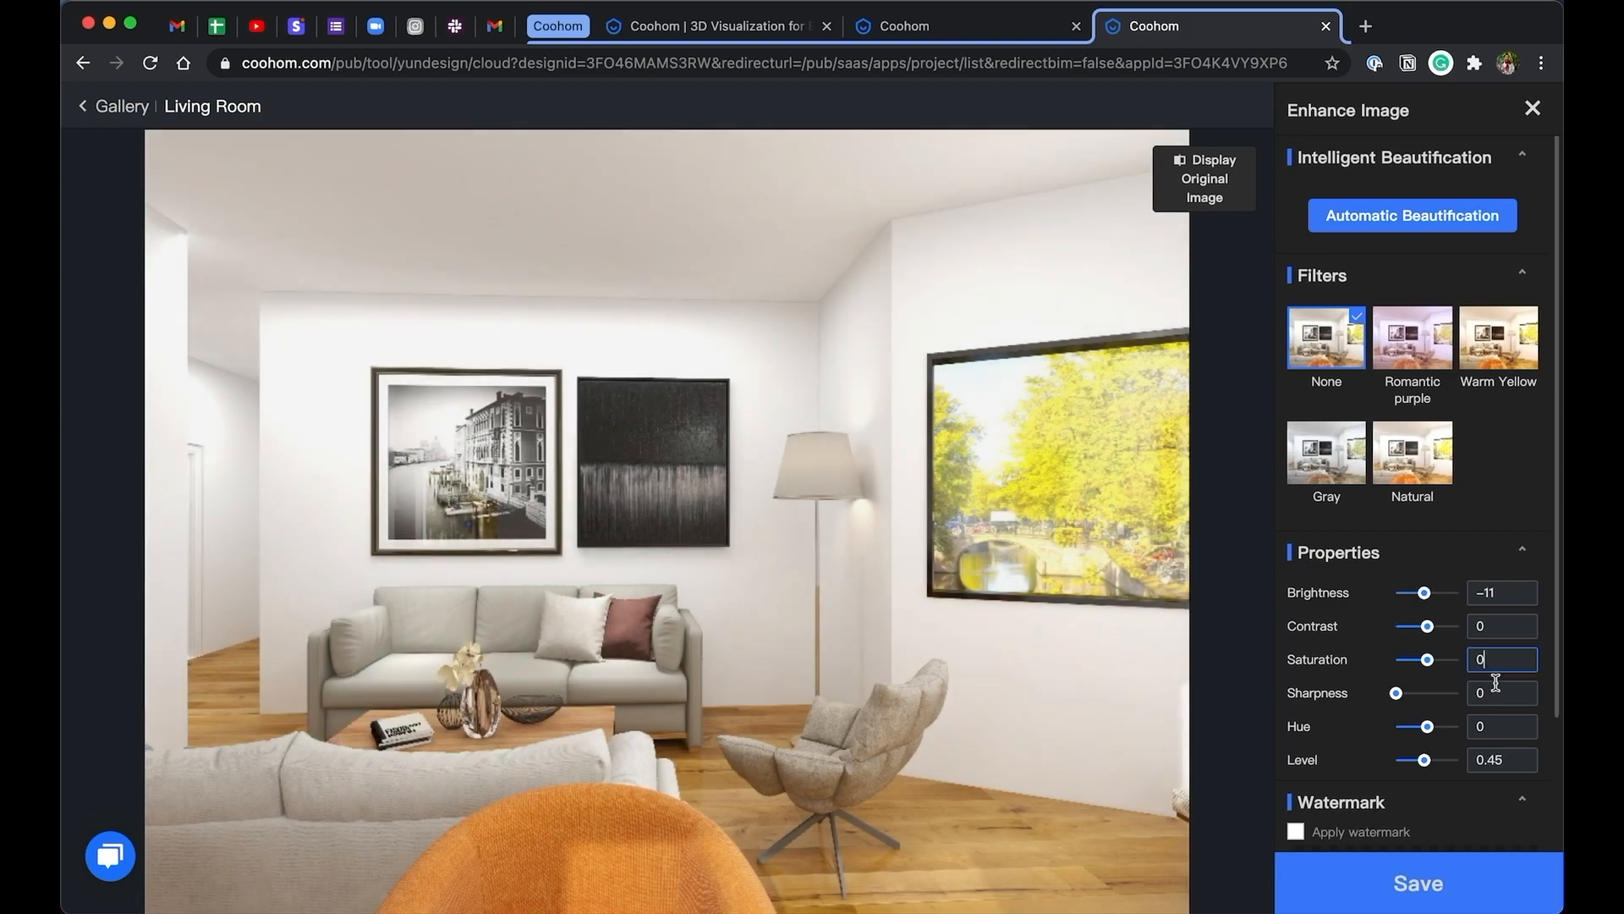
pyautogui.click(1502, 694)
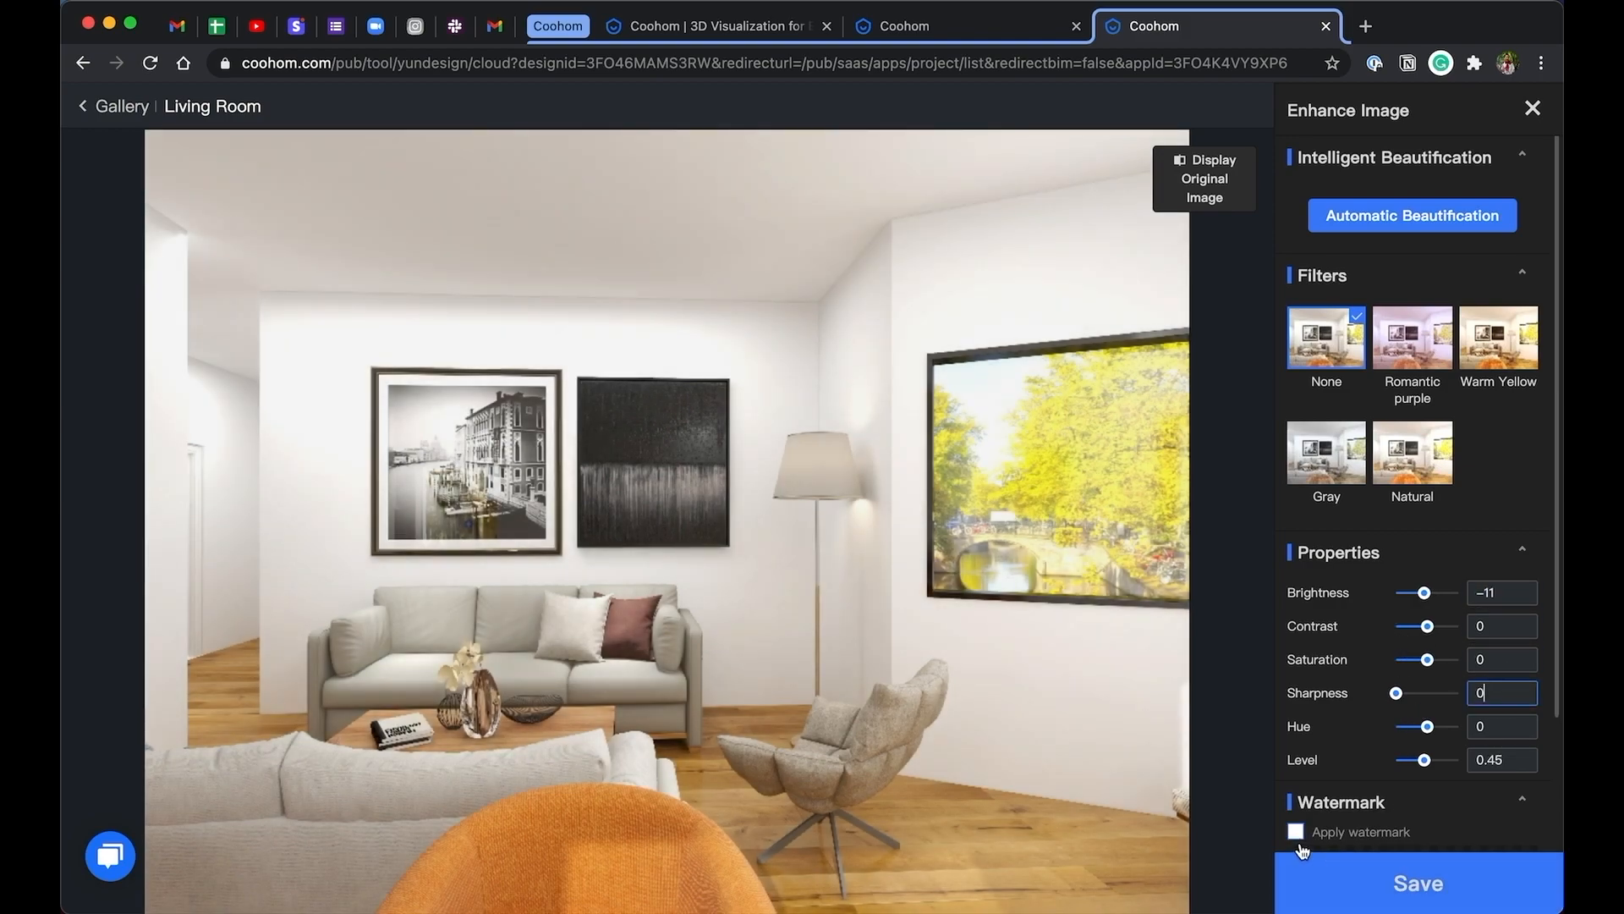
pyautogui.click(1293, 831)
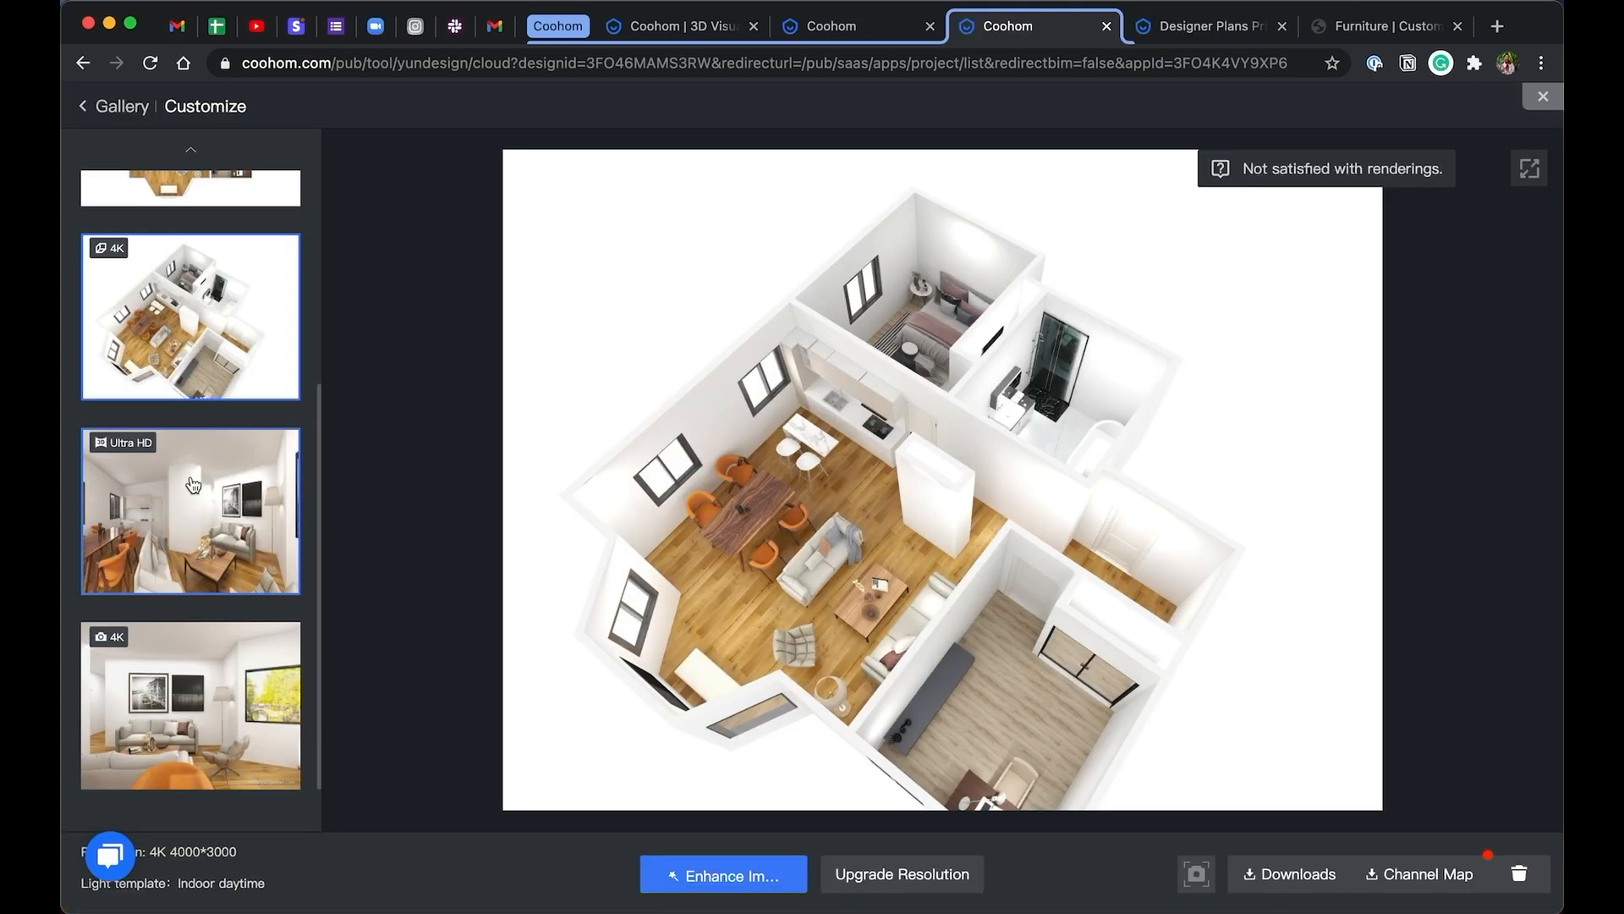
# View the Ultra HD living room render from the gallery
pyautogui.click(190, 508)
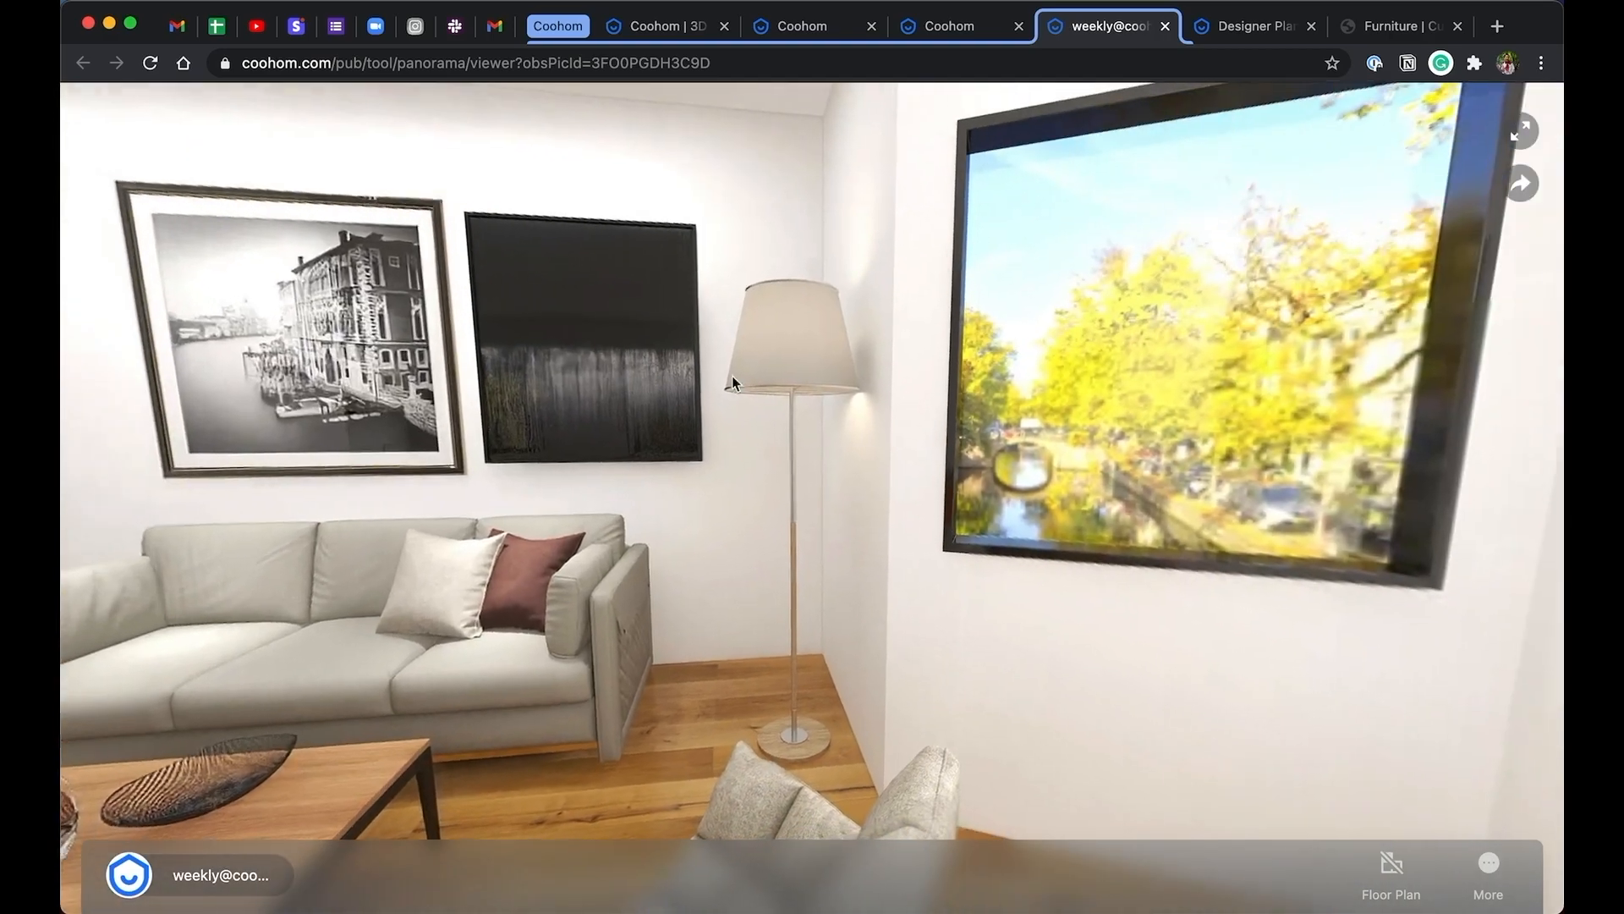
pyautogui.moveTo(731, 381); pyautogui.dragTo(912, 435)
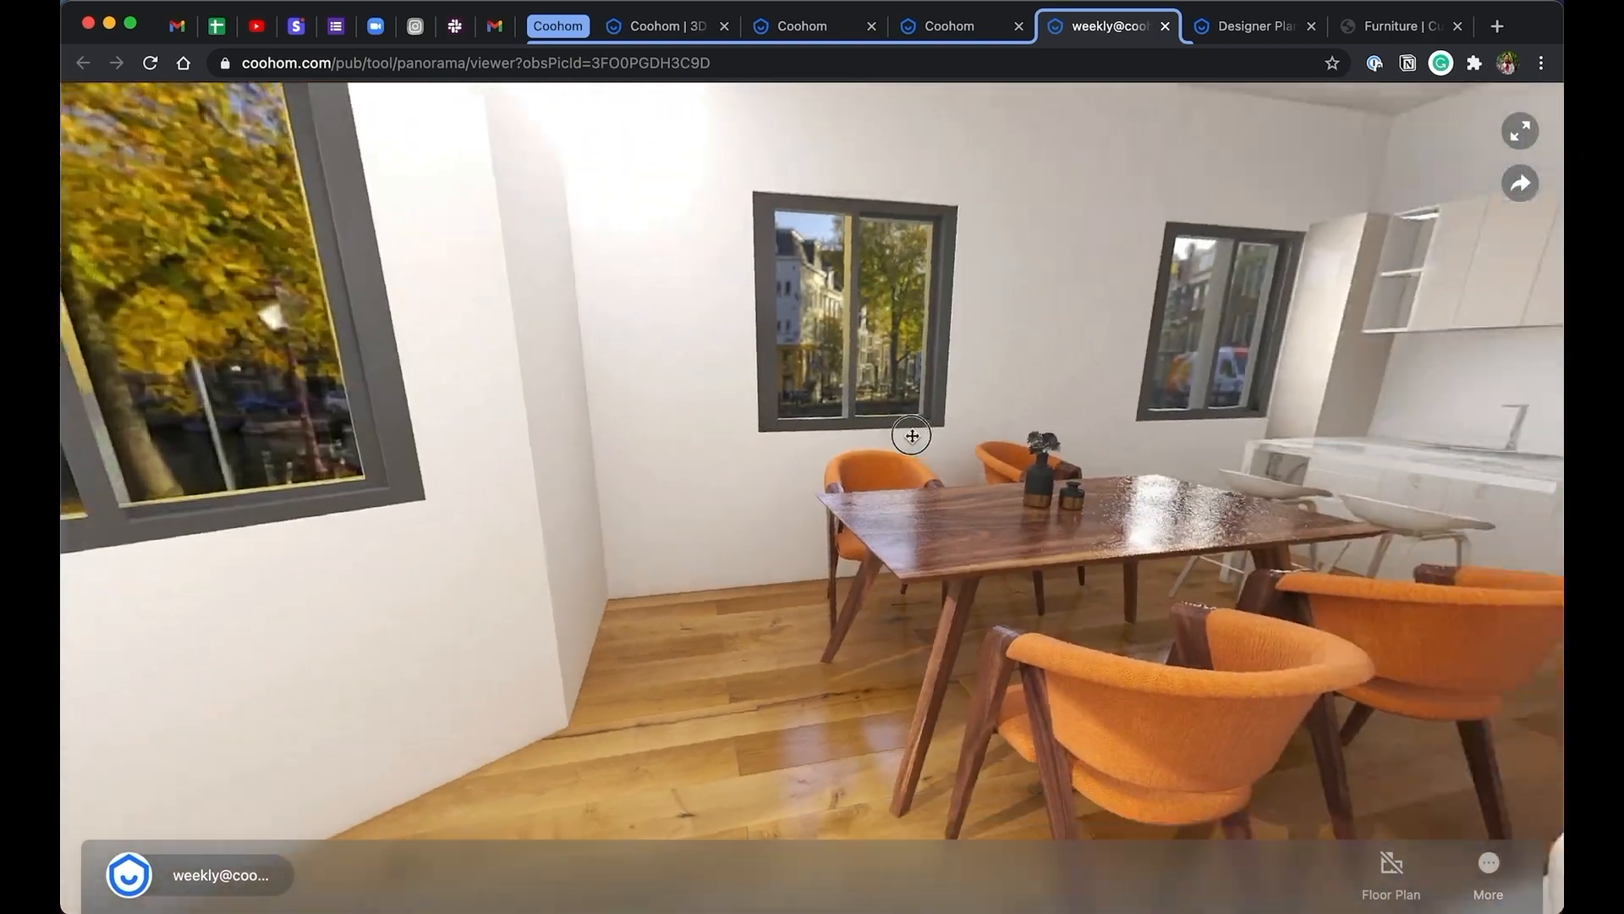
pyautogui.click(1520, 183)
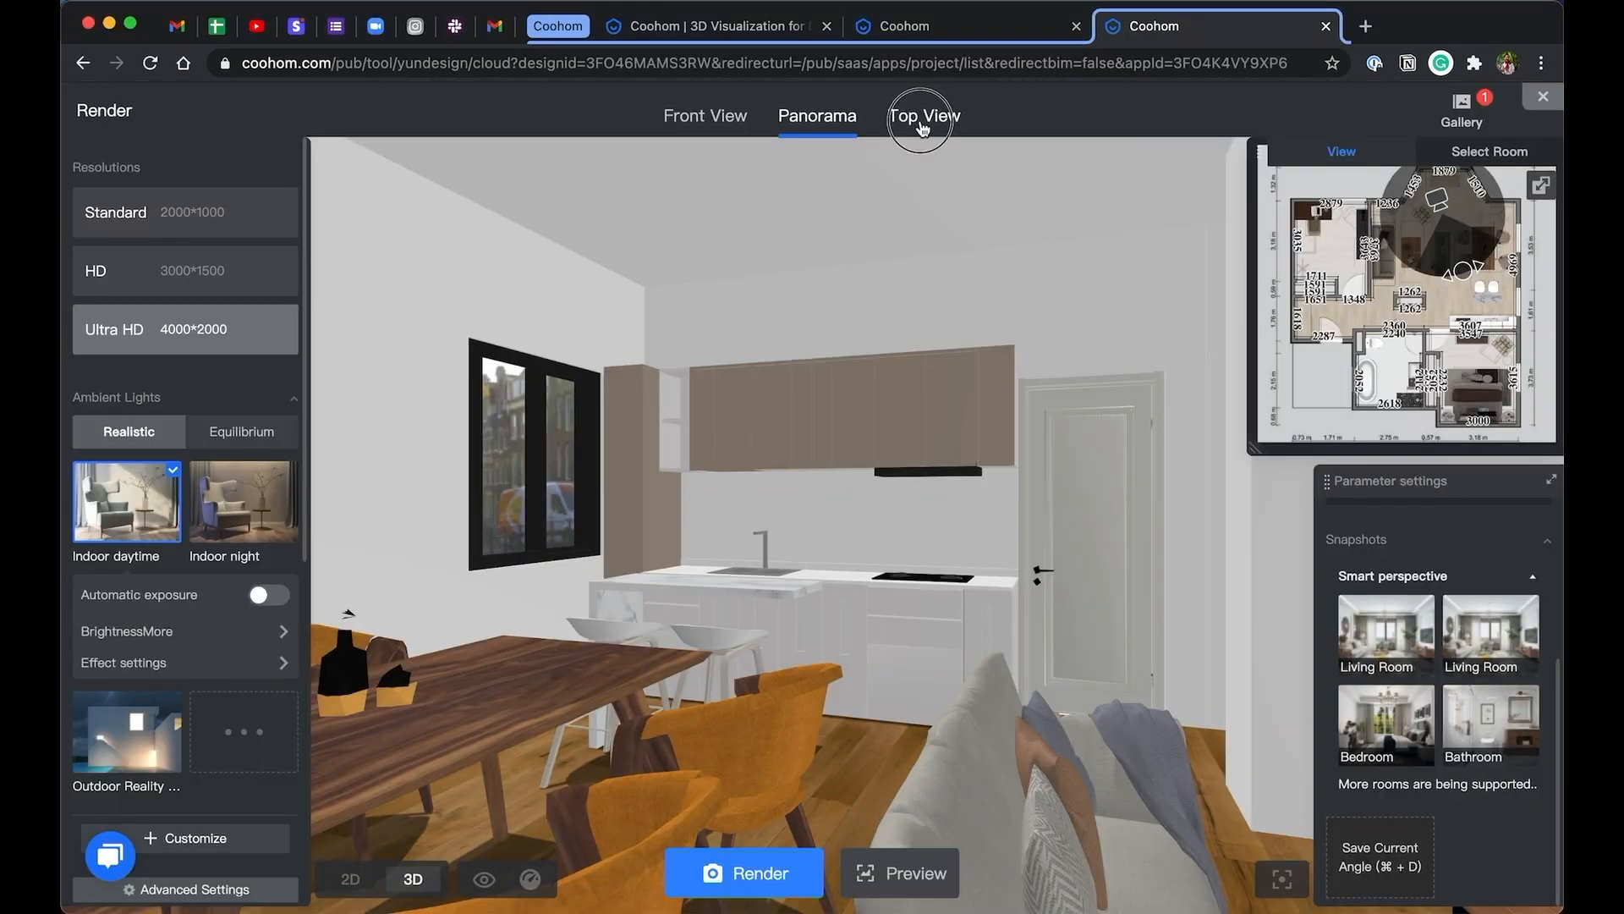
# Angle the top-view camera over the whole apartment and render it at 4K
pyautogui.click(924, 115)
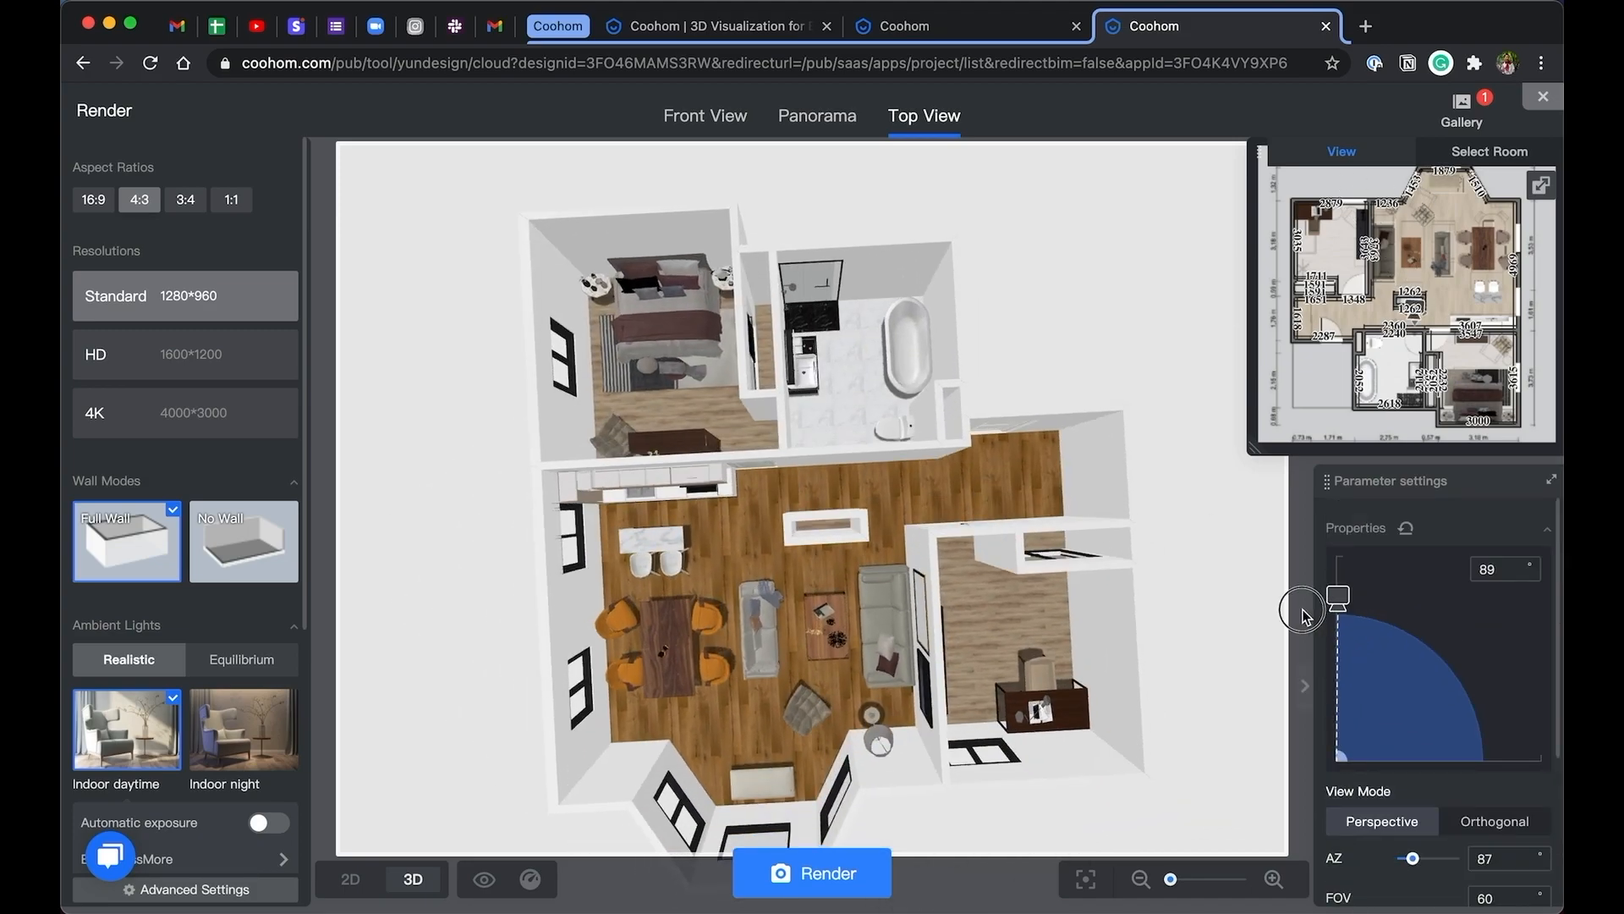
pyautogui.moveTo(1305, 613); pyautogui.dragTo(1096, 501)
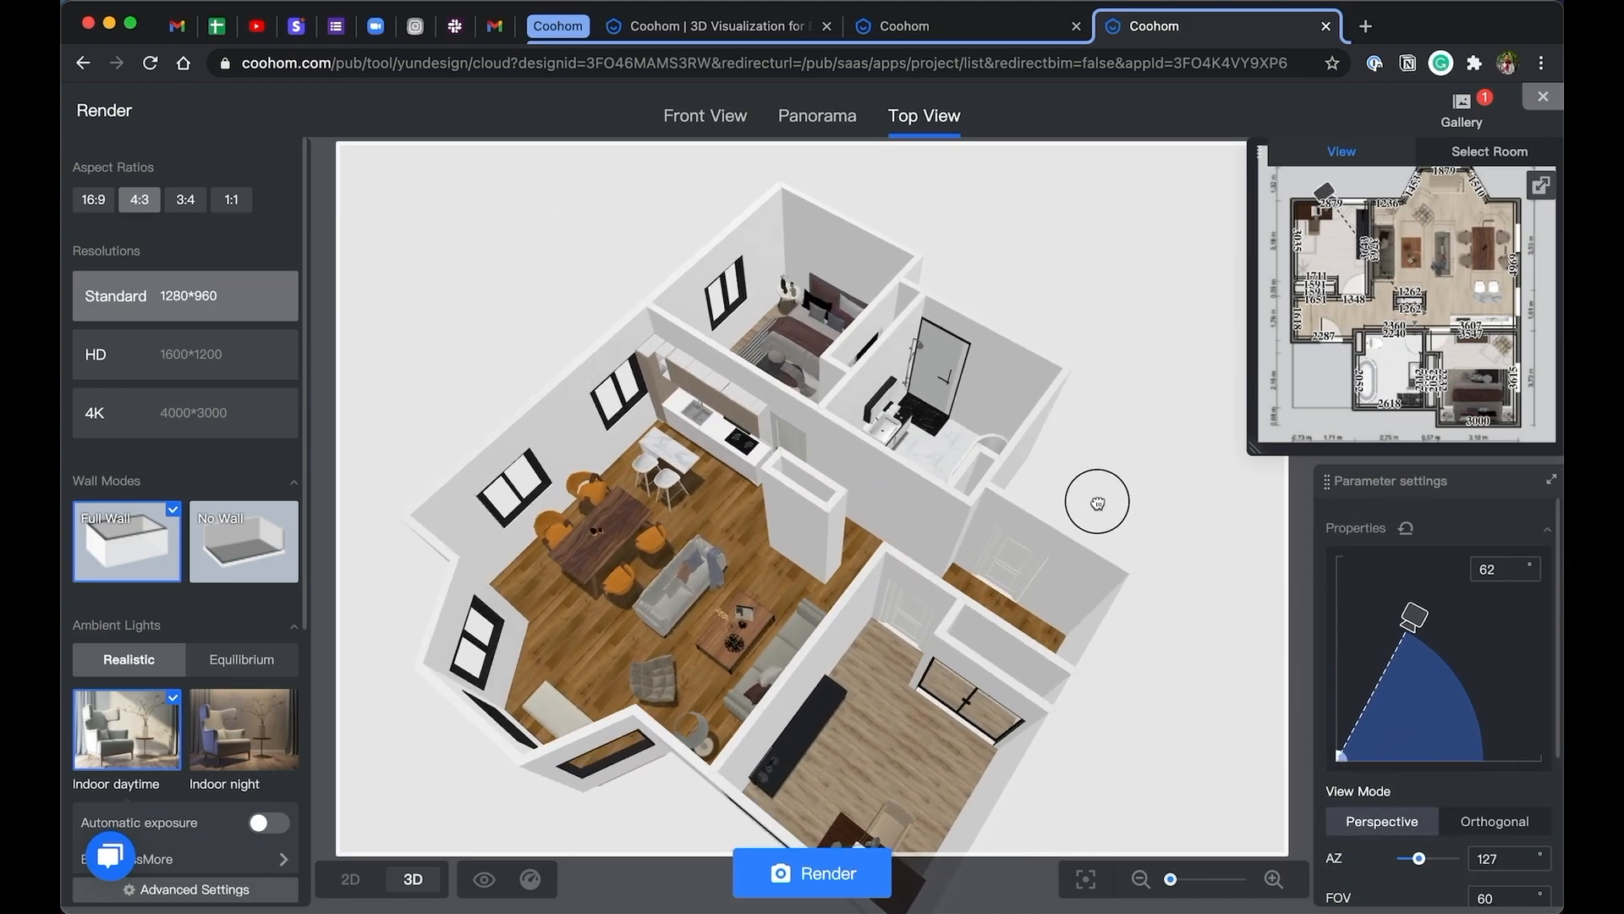
pyautogui.scroll(-3)
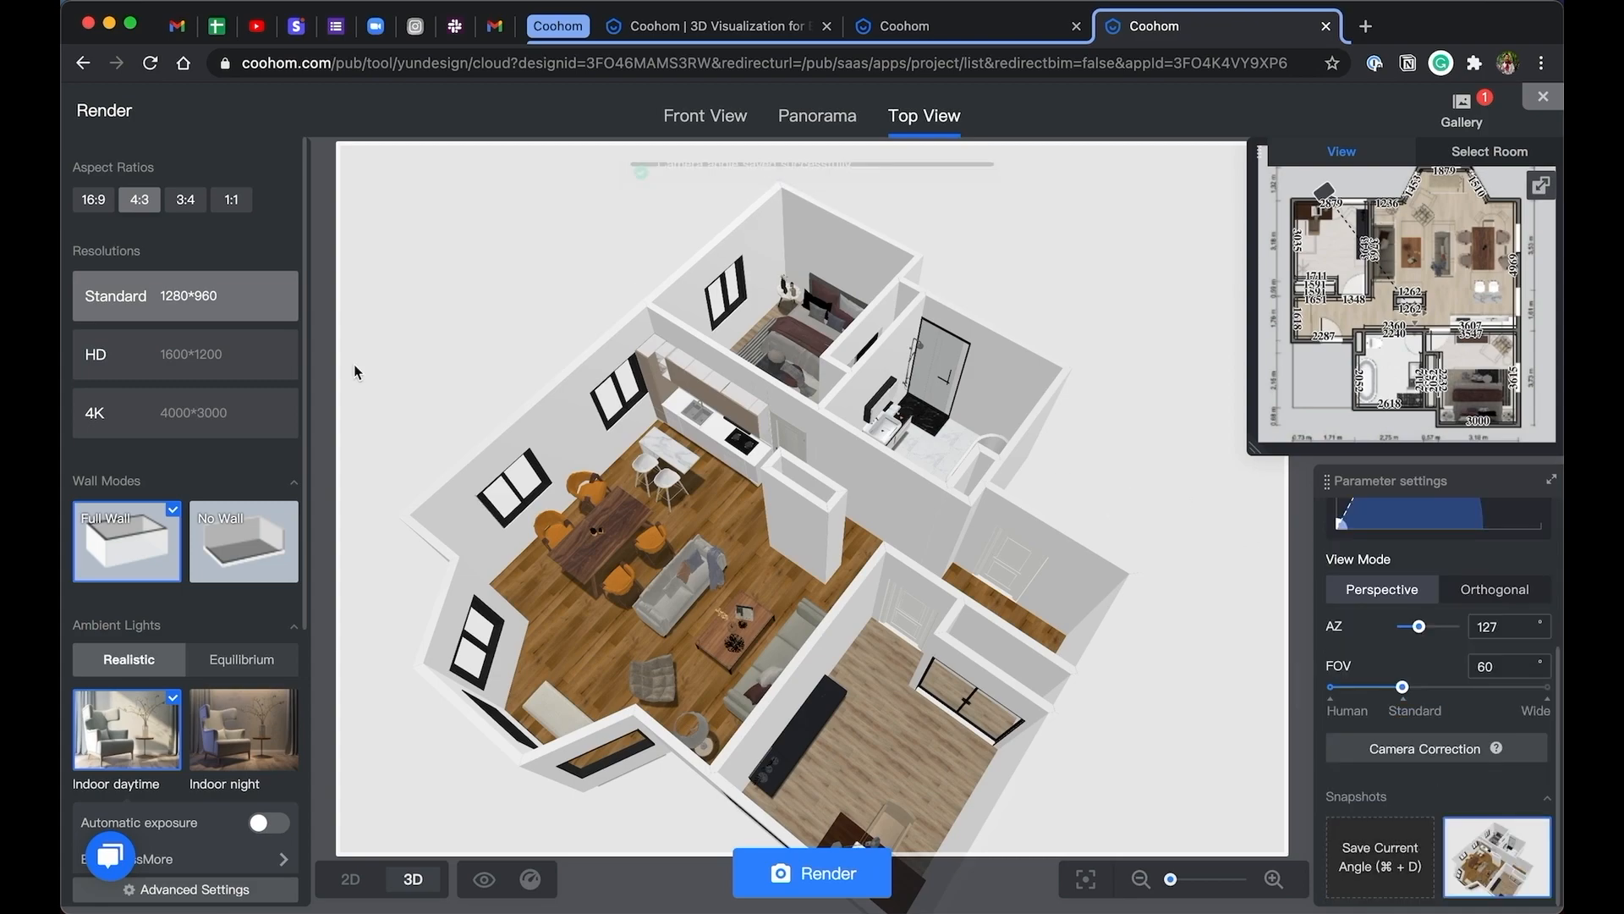
pyautogui.scroll(-3)
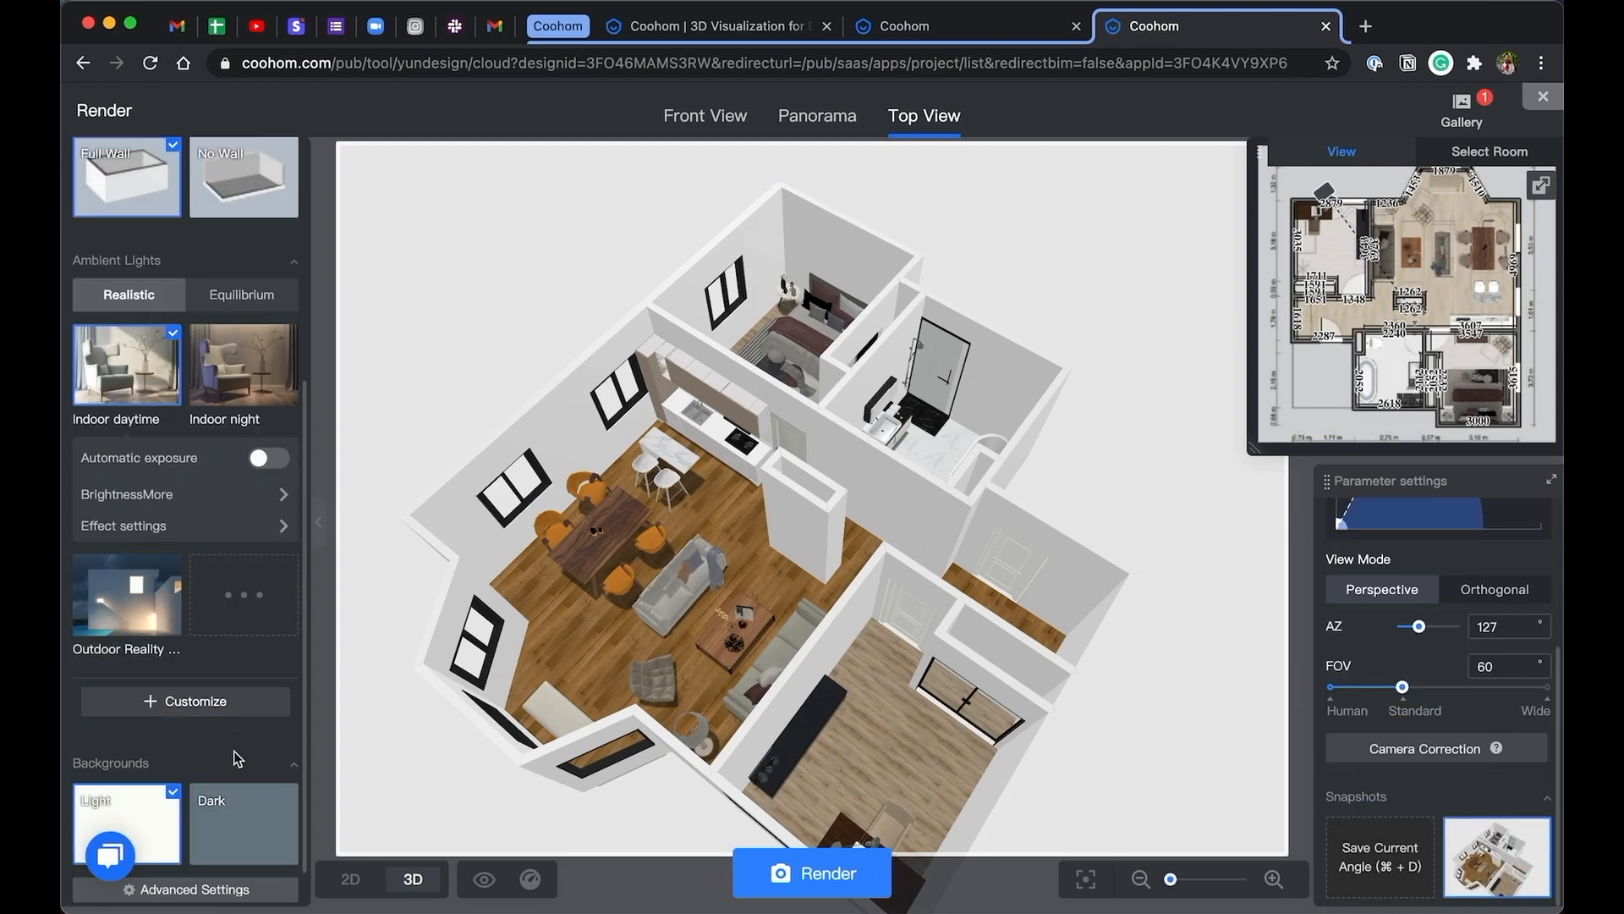
pyautogui.click(811, 869)
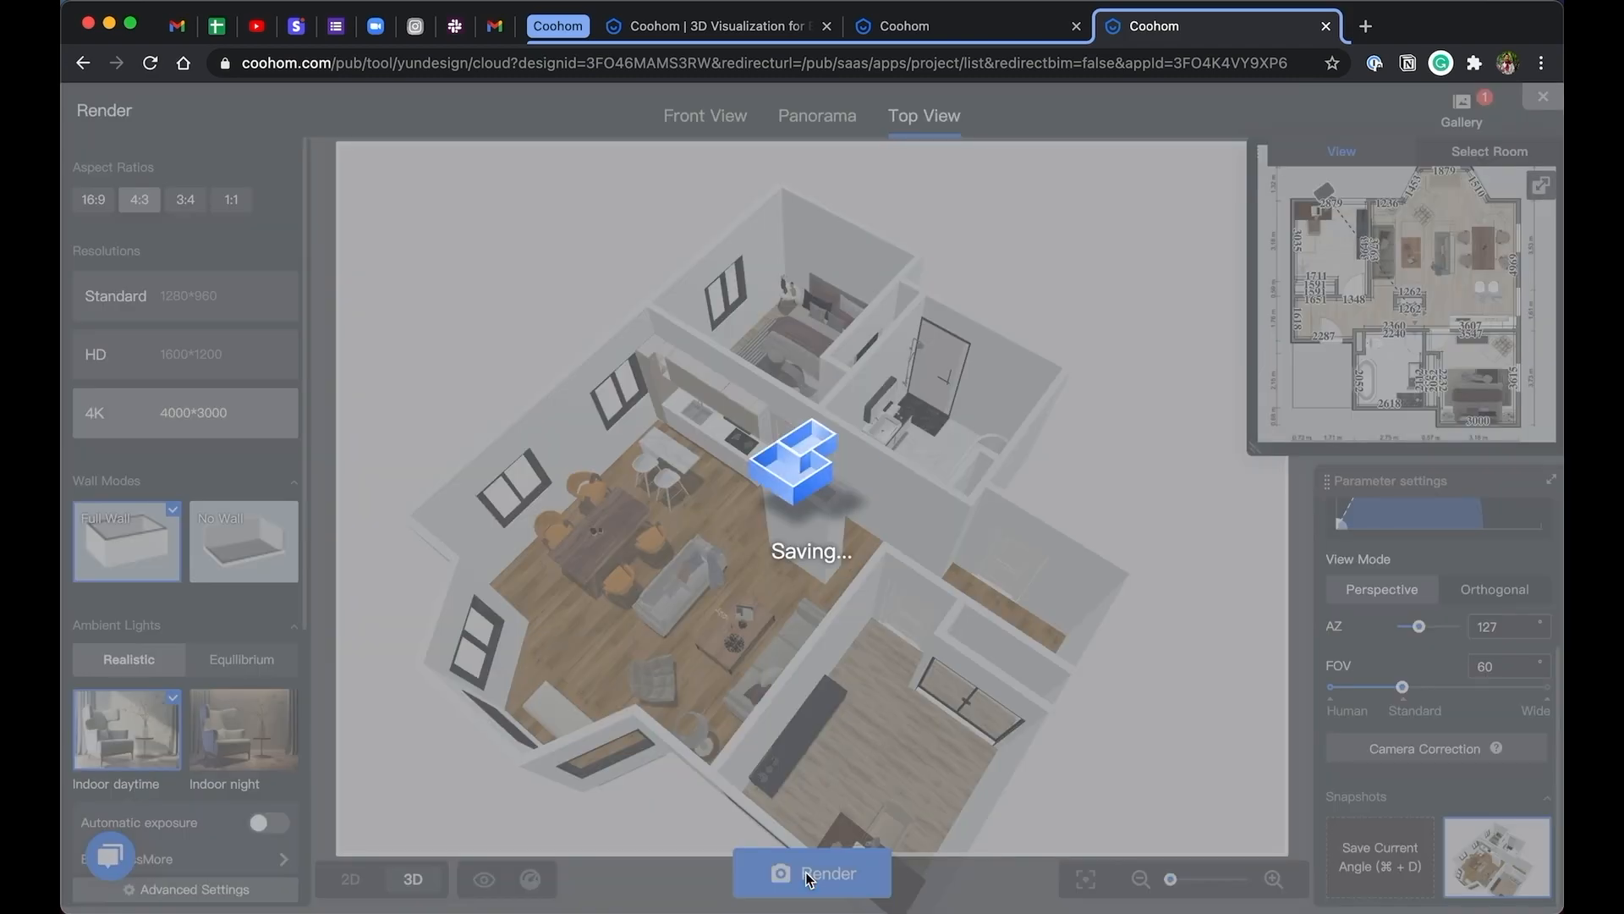
pyautogui.click(816, 872)
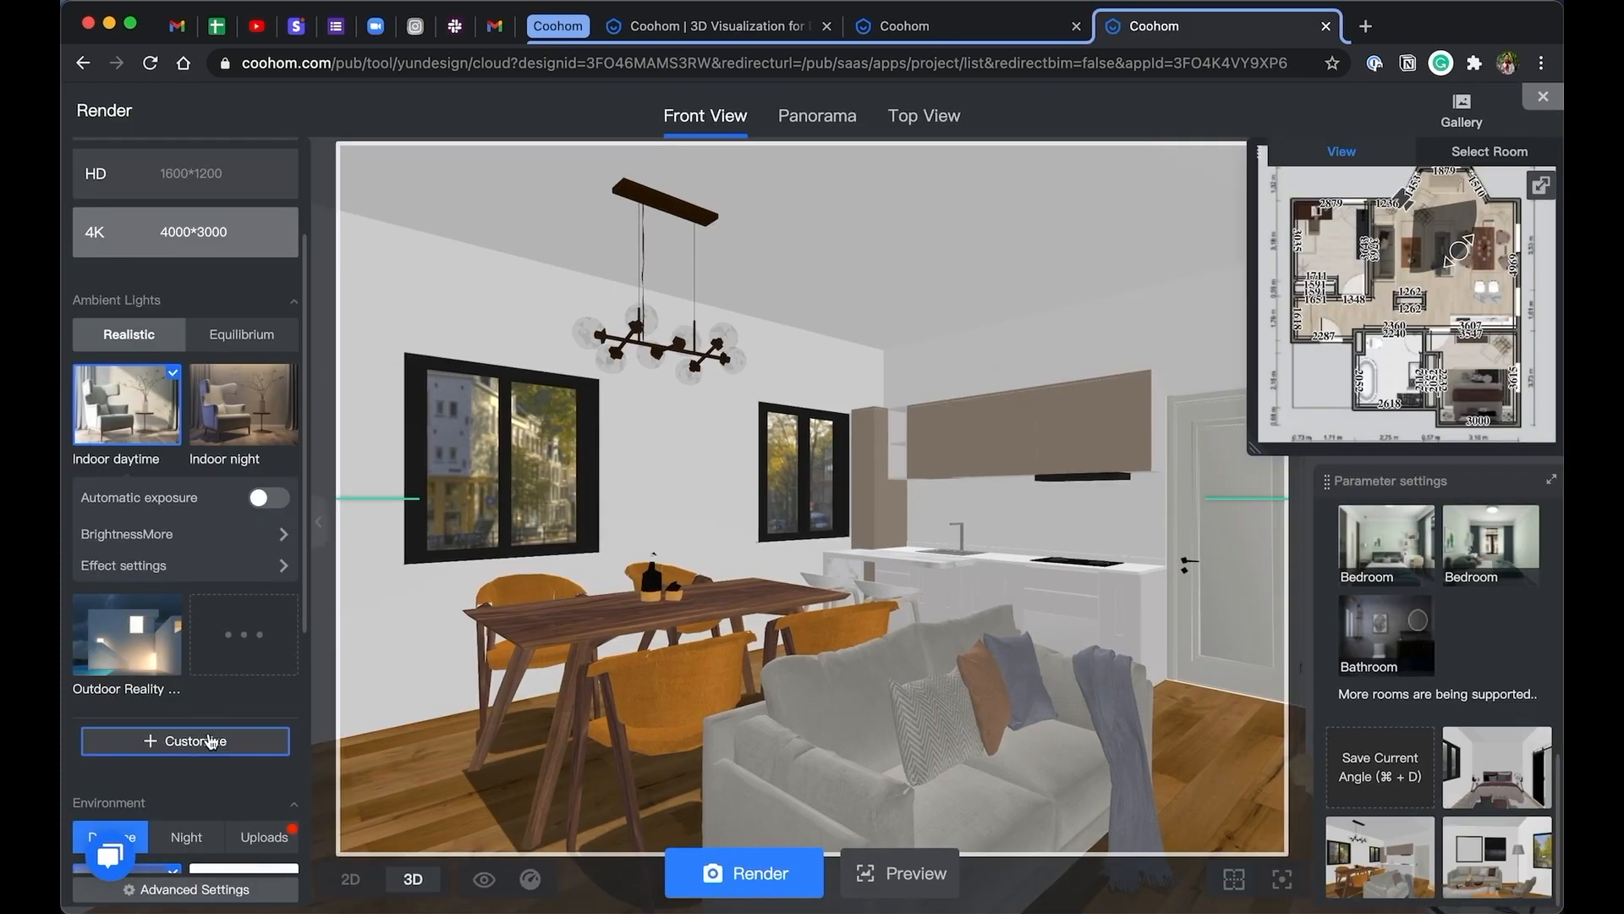
# Create a lighting scheme named 'custom 1' from the Indoor daytime template
pyautogui.click(185, 741)
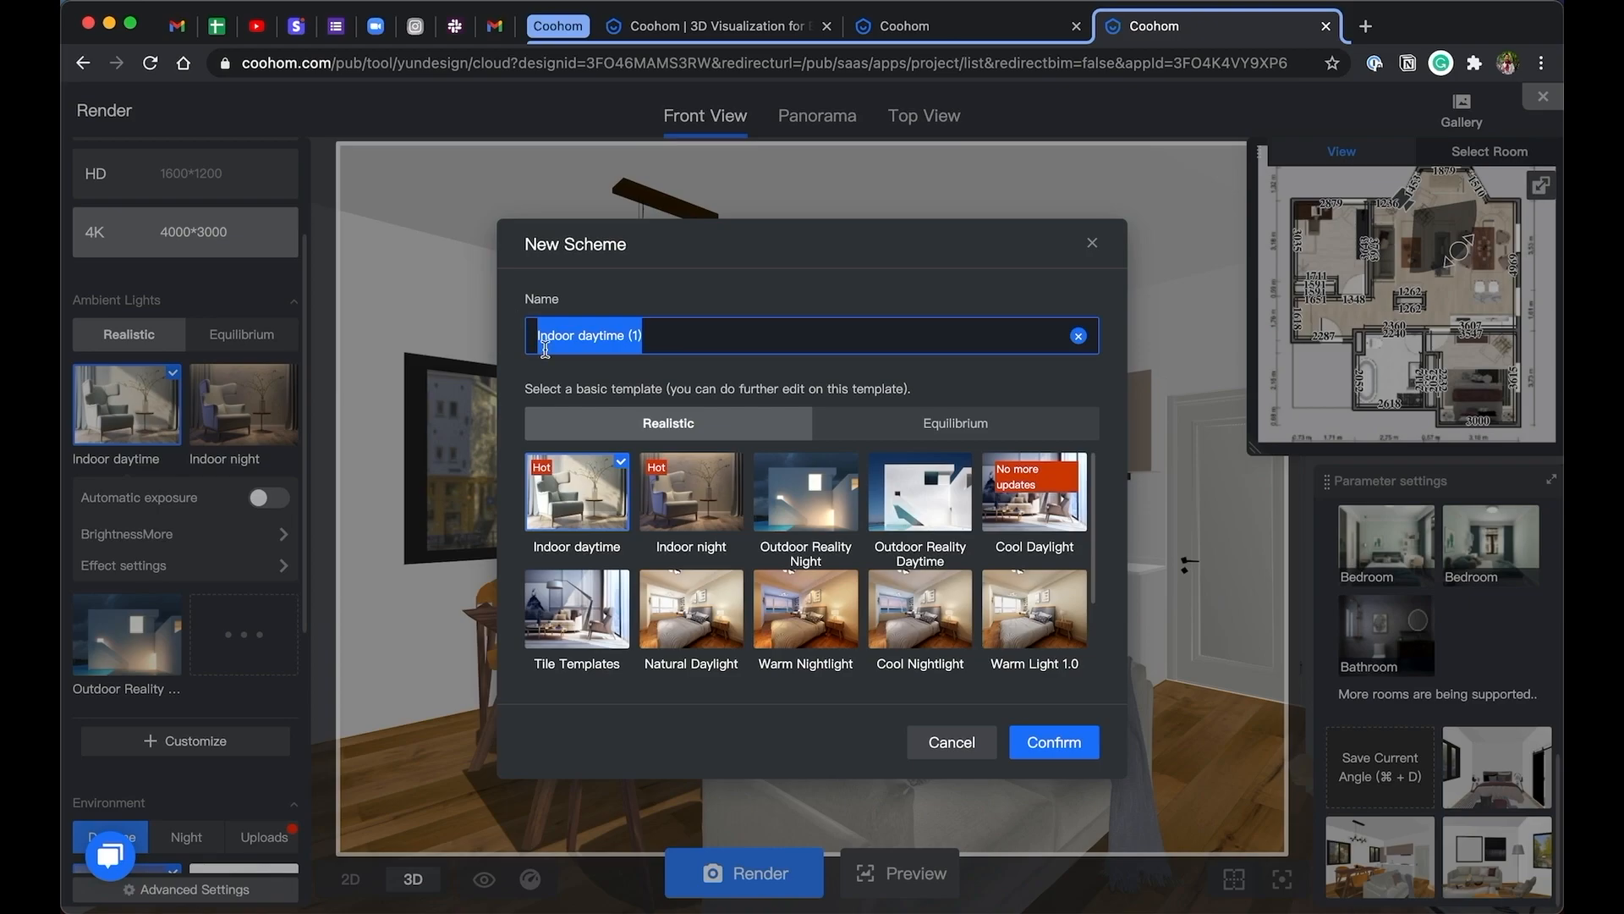
pyautogui.write('custom 1')
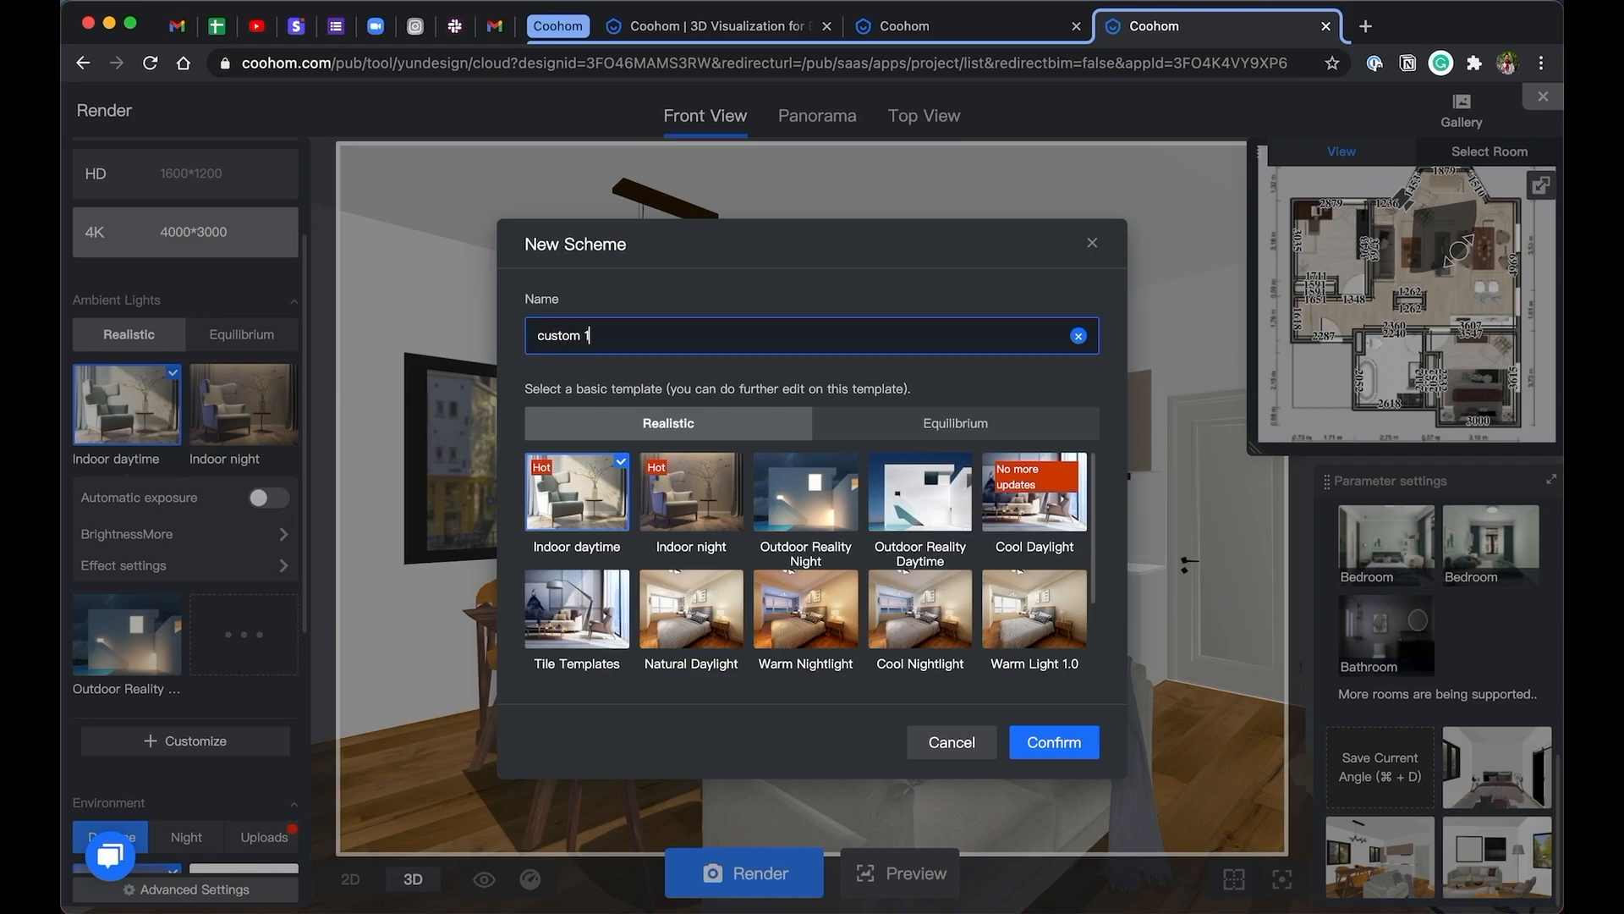
pyautogui.click(1055, 743)
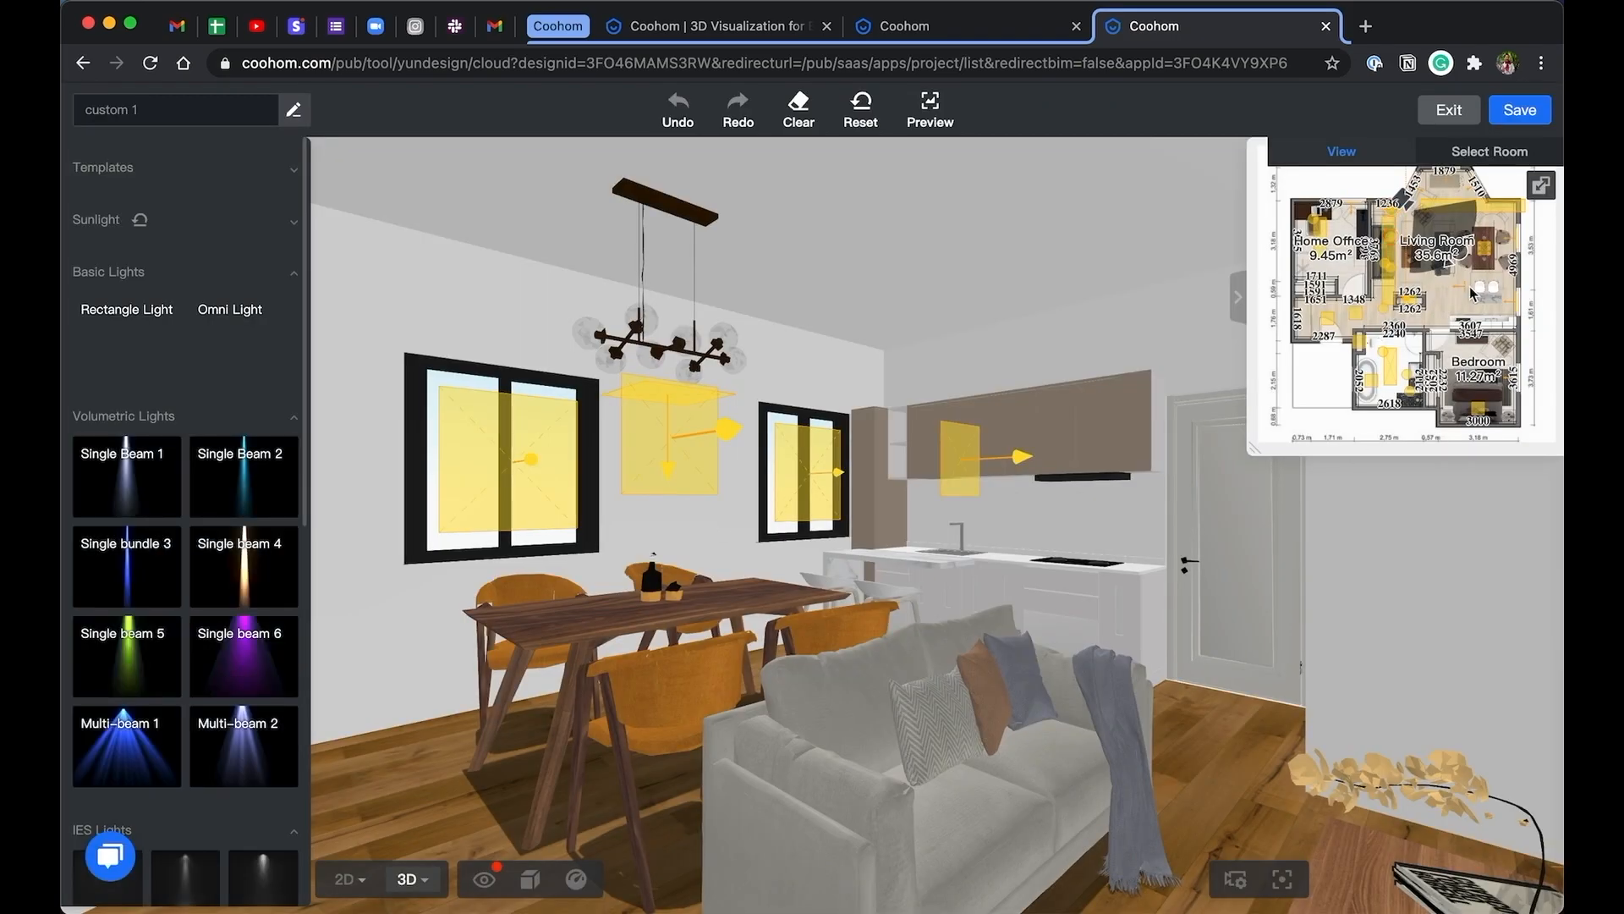
# Swing the sunlight to azimuth -127° in the 2D plan and save the custom 1 scheme
pyautogui.click(348, 880)
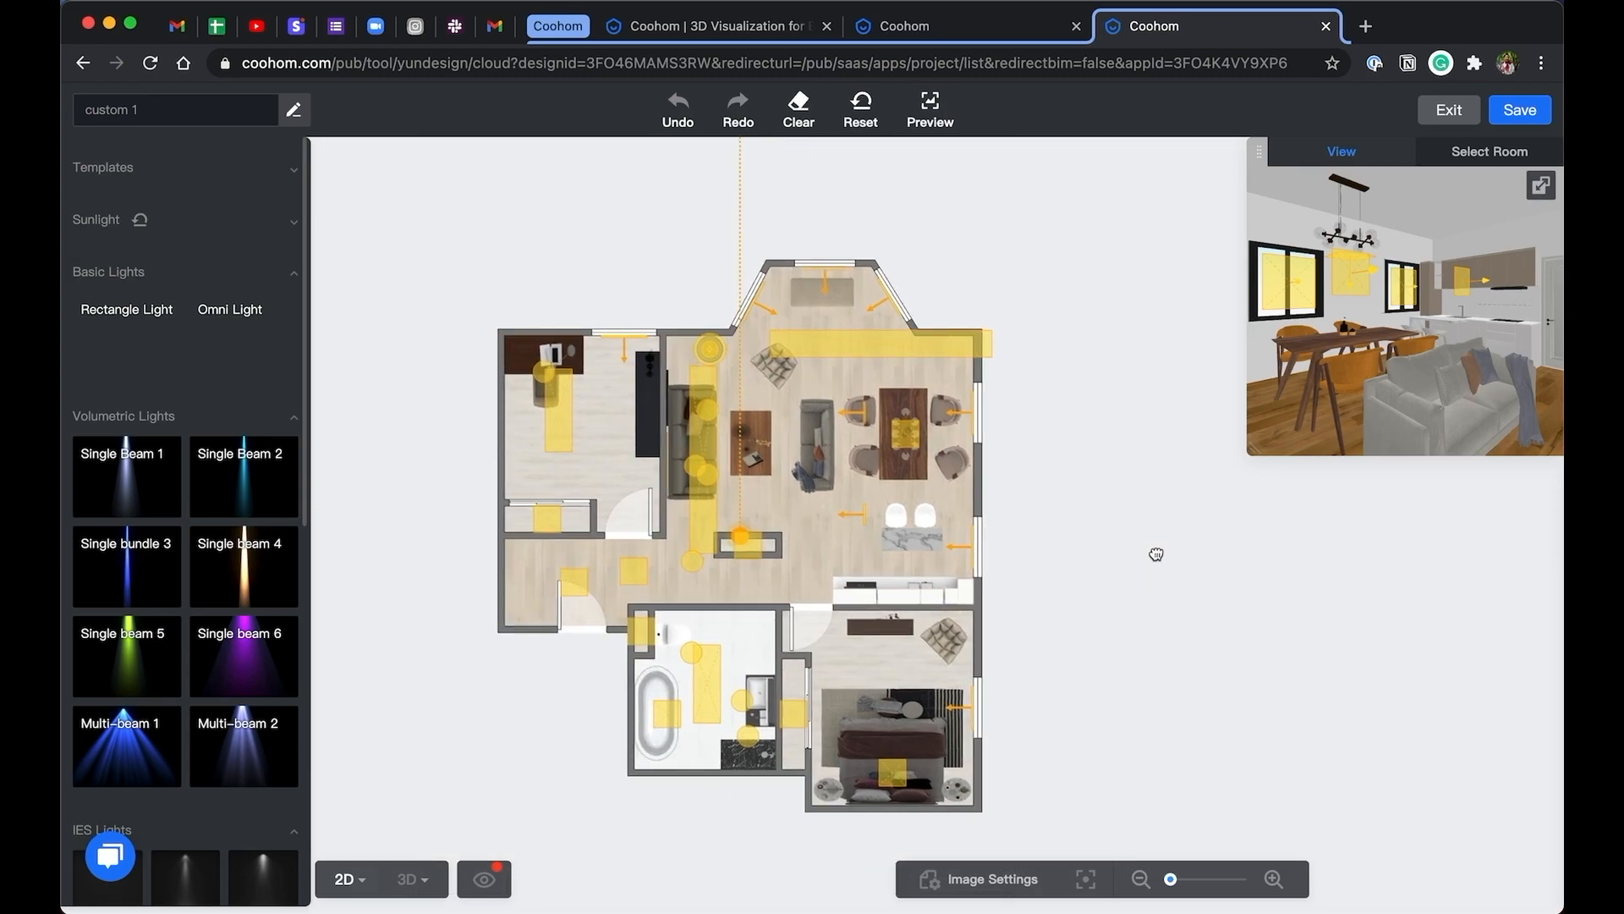
pyautogui.click(94, 218)
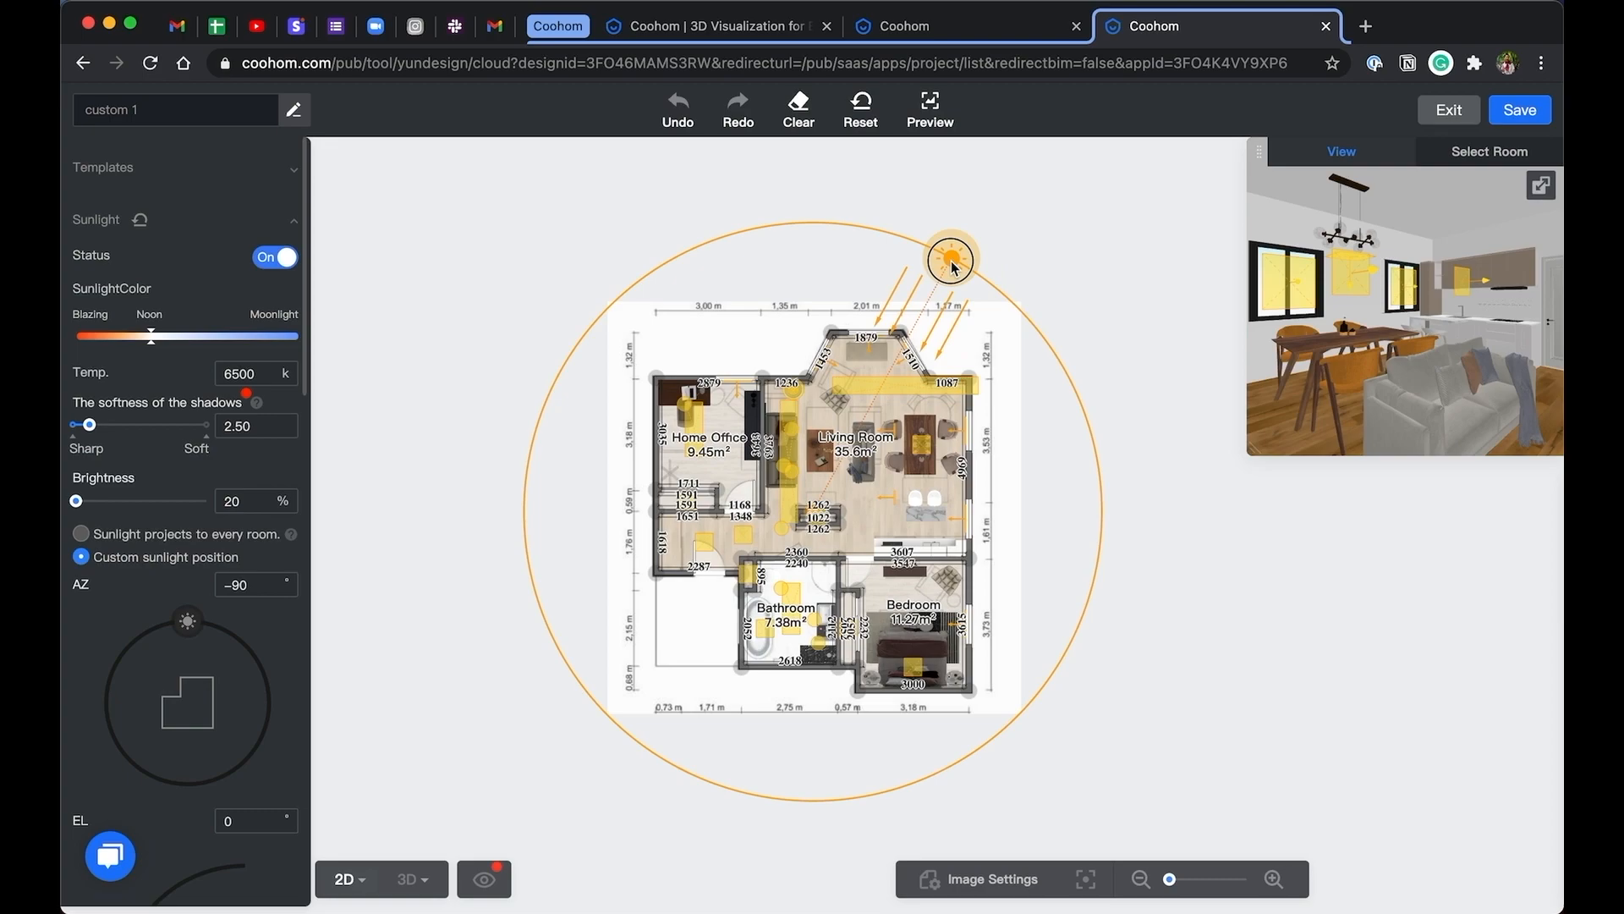
pyautogui.moveTo(951, 257); pyautogui.dragTo(985, 282)
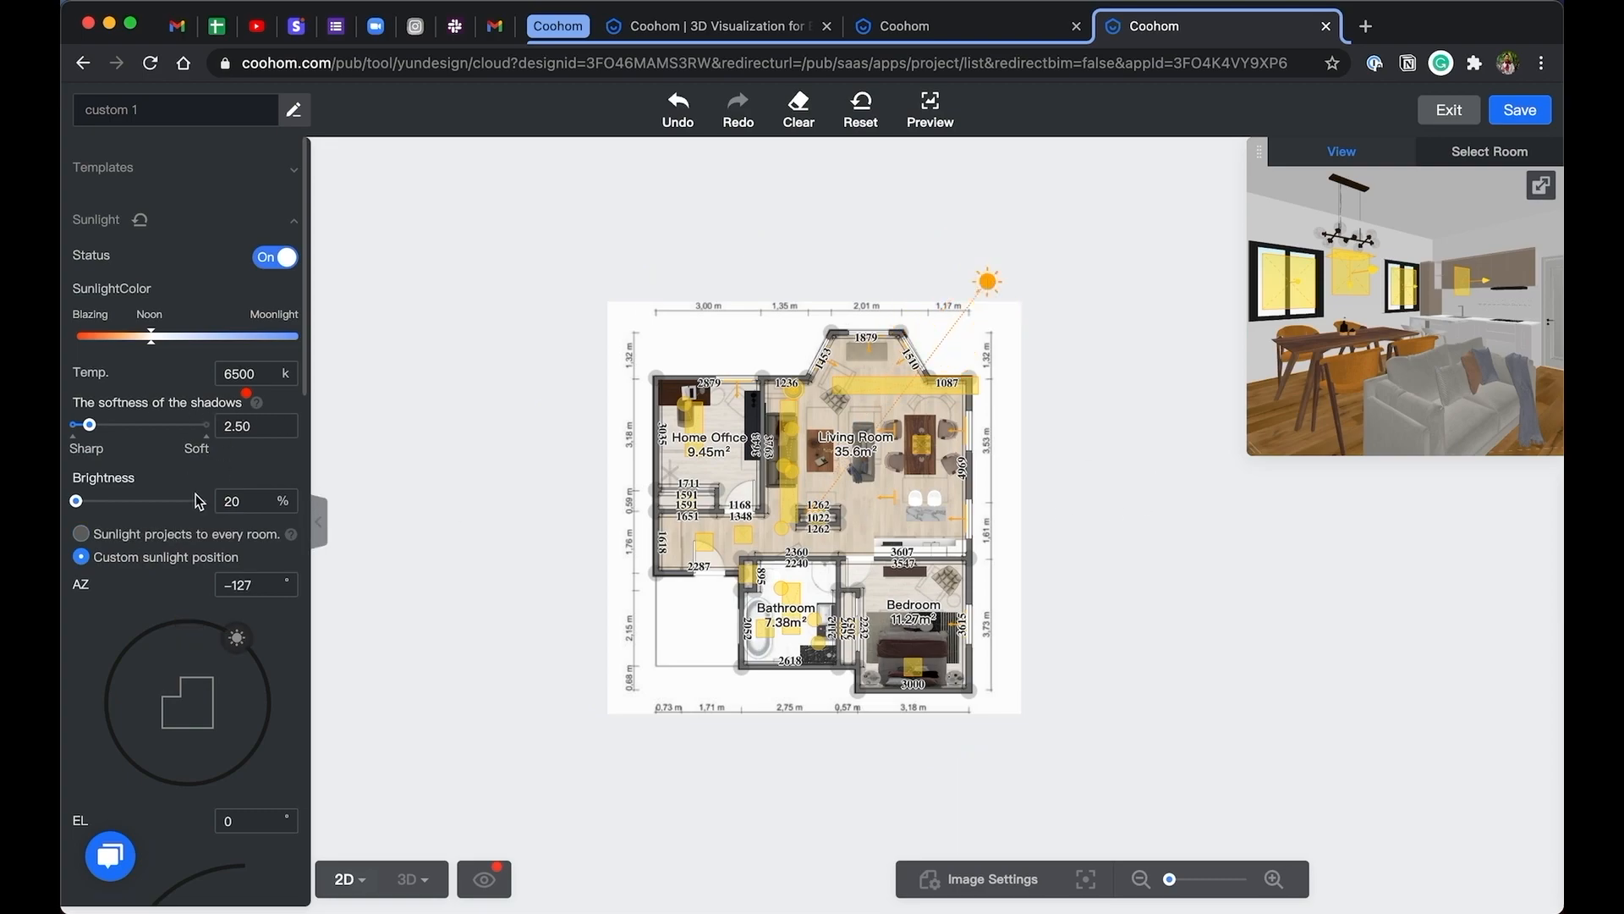
pyautogui.moveTo(771, 536)
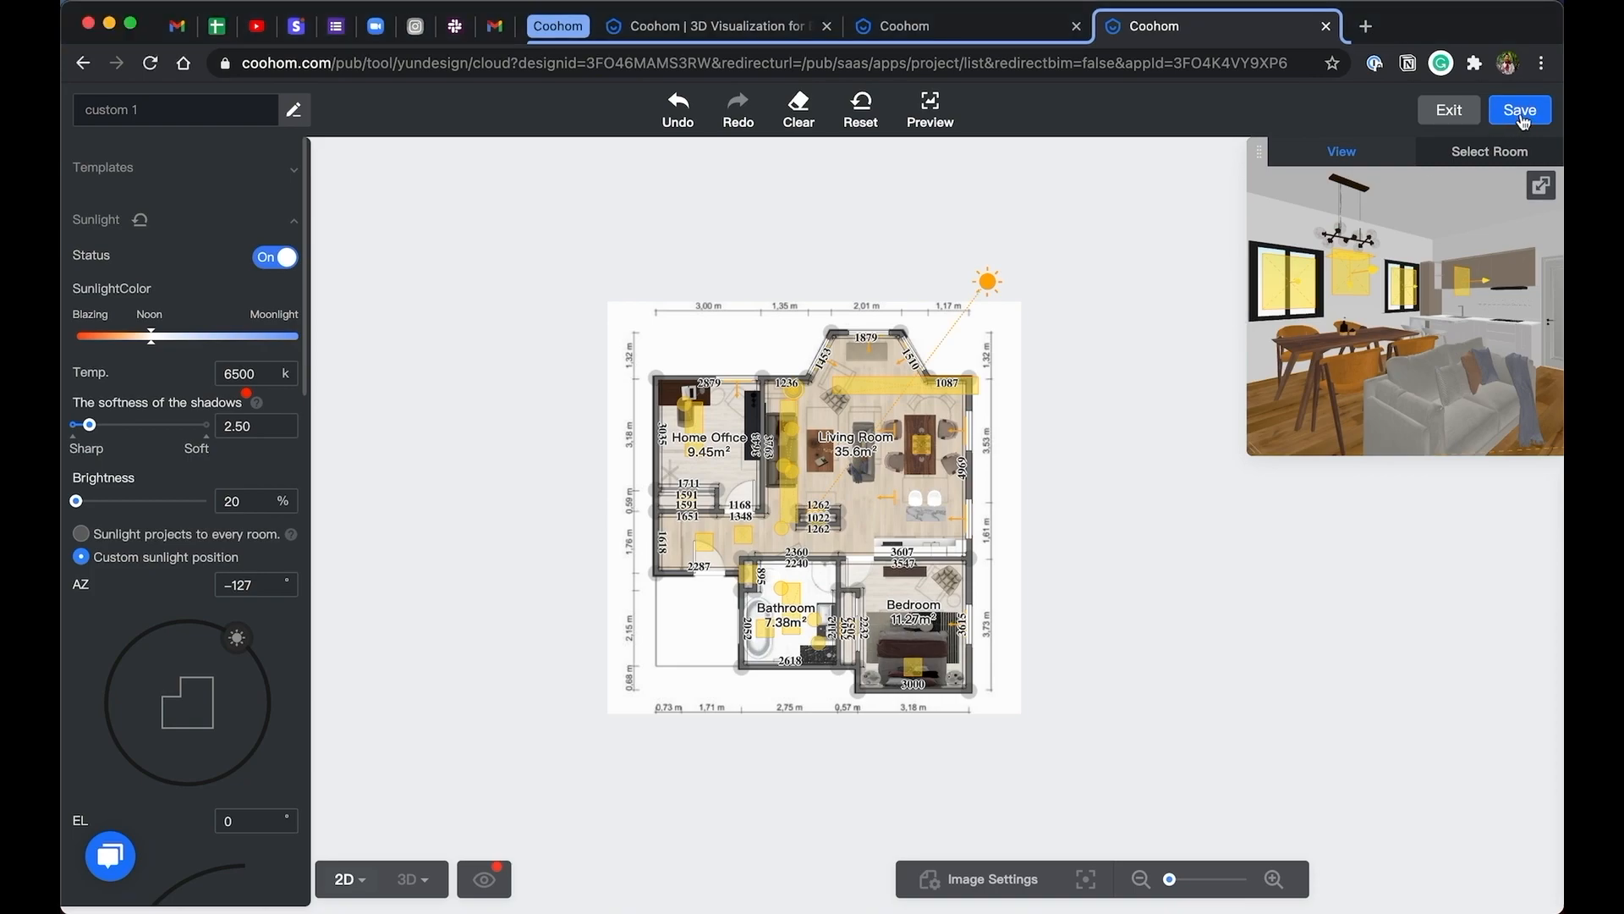
pyautogui.click(1519, 110)
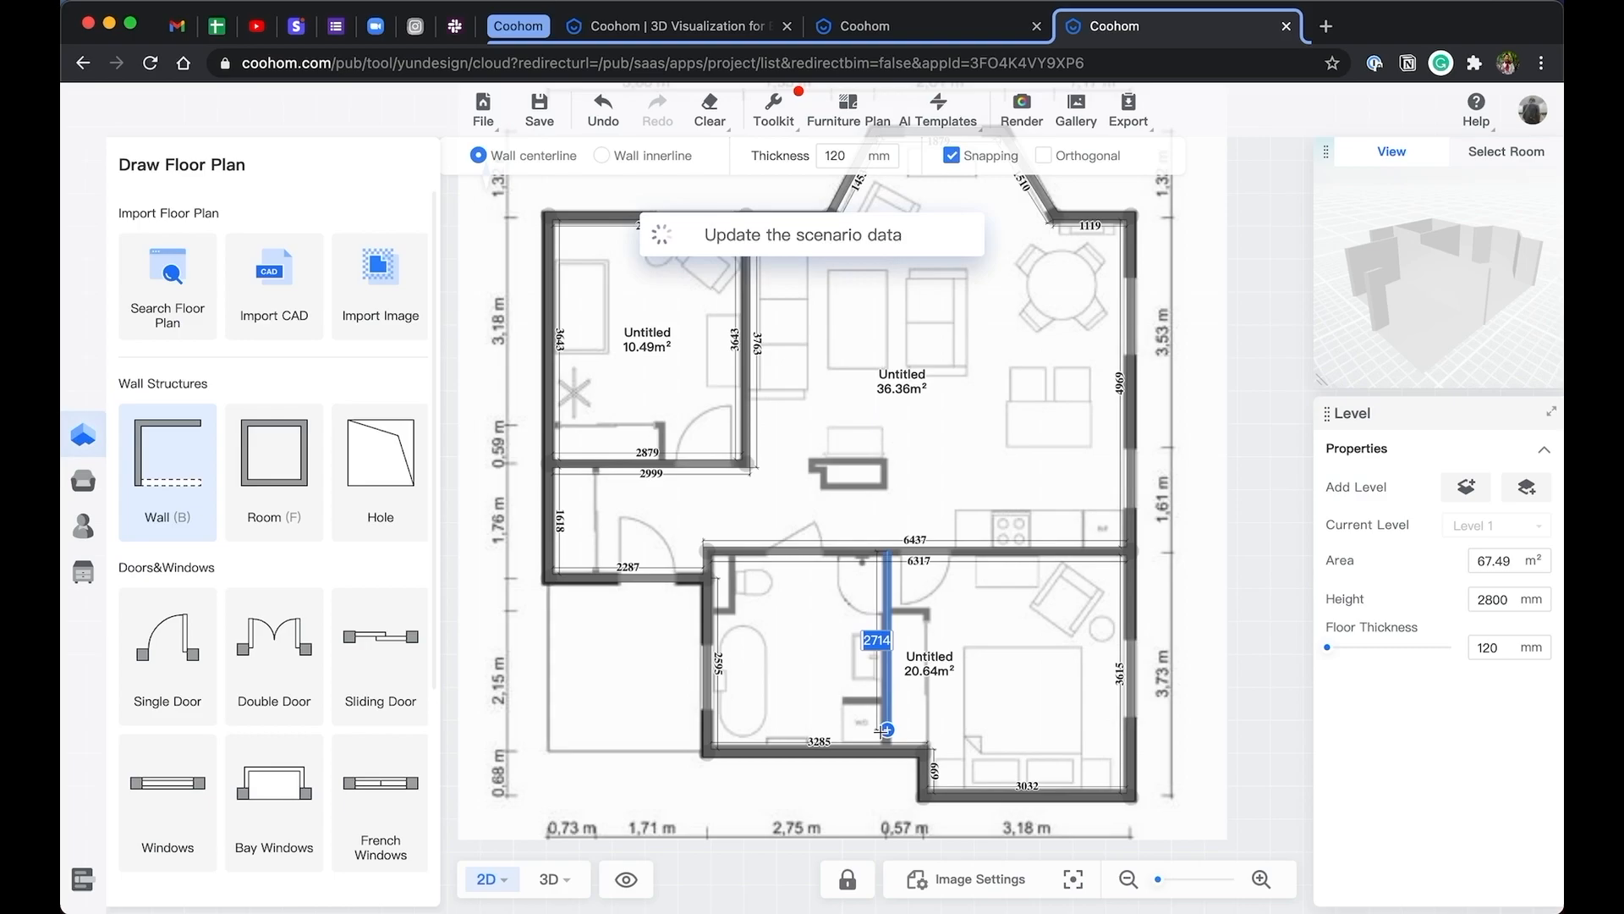
# Switch to 3D, open the panorama viewer and look around toward the windows
pyautogui.click(552, 880)
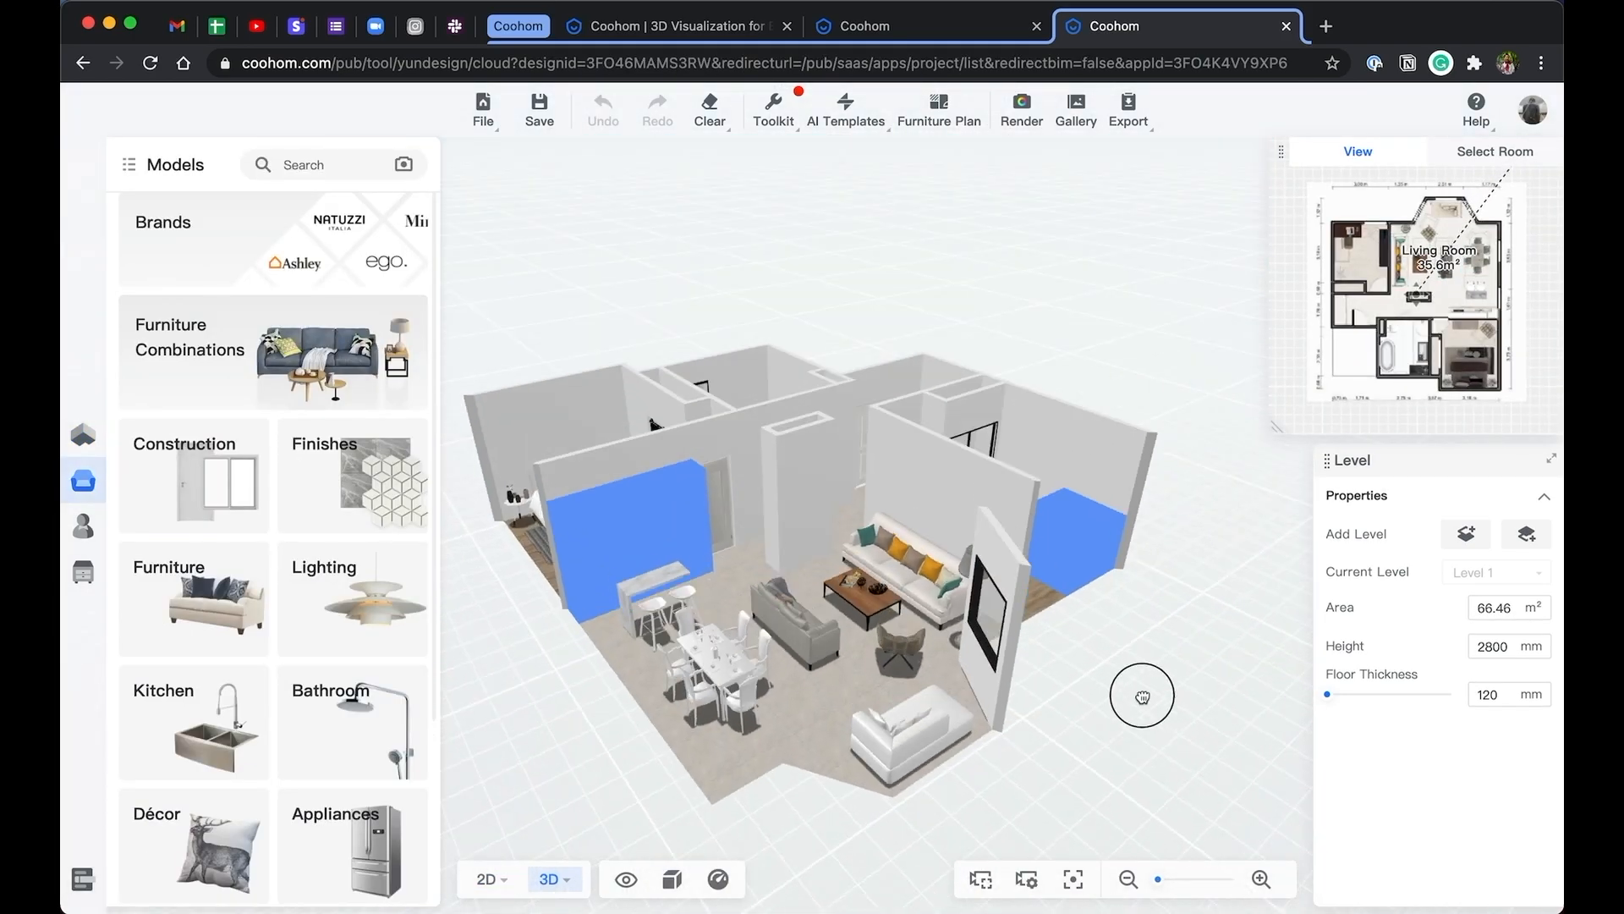
pyautogui.click(1022, 105)
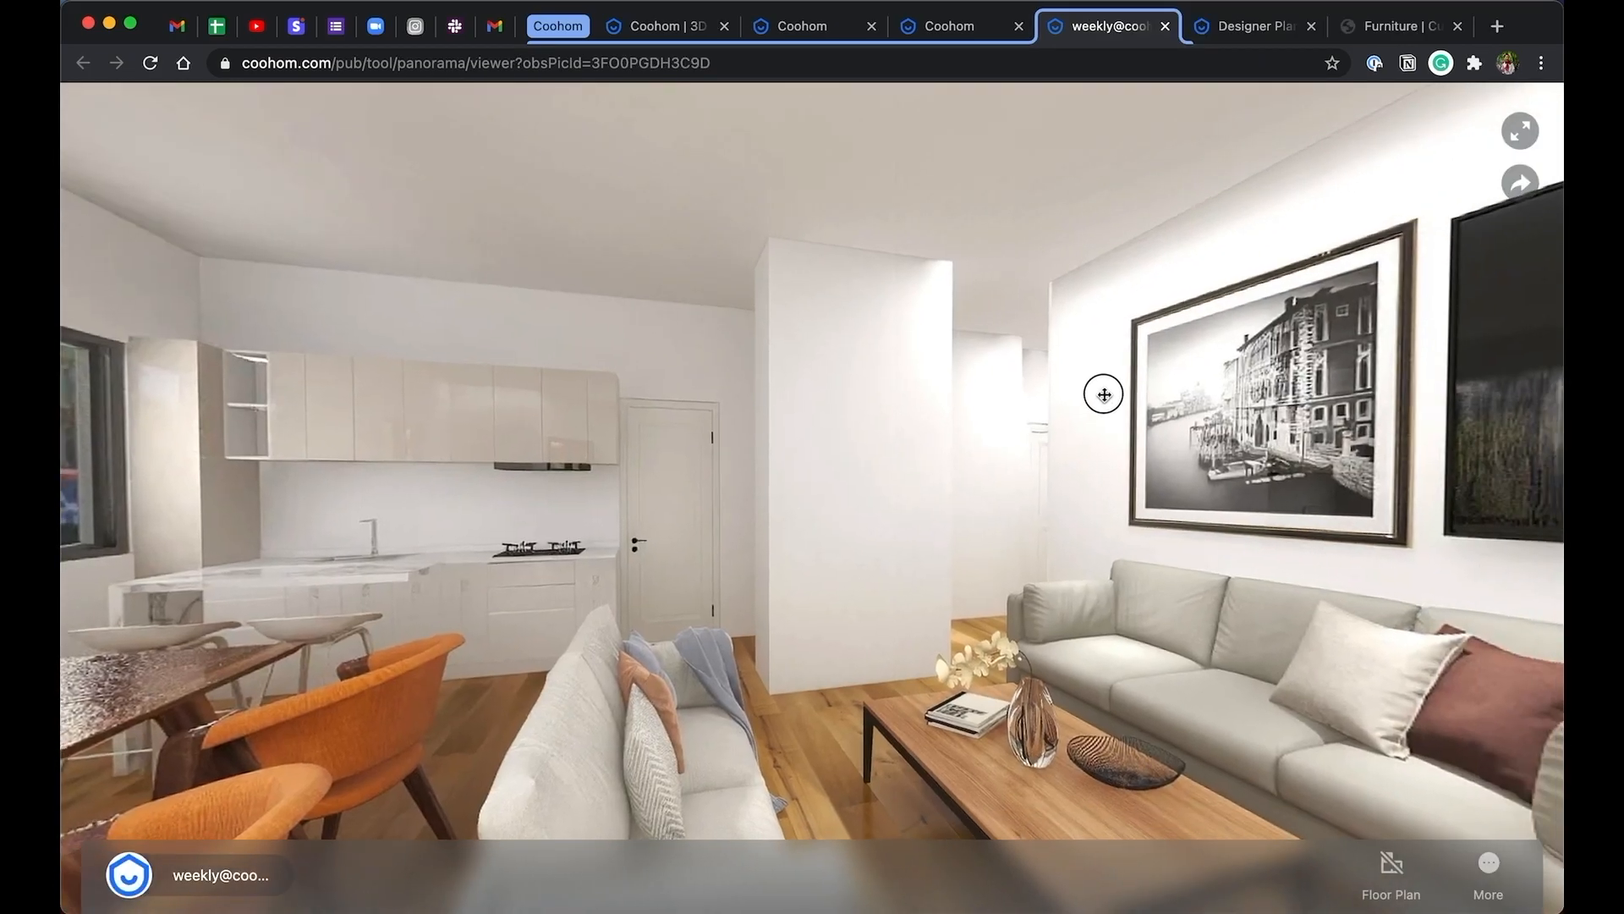
pyautogui.moveTo(1103, 395); pyautogui.dragTo(1147, 421)
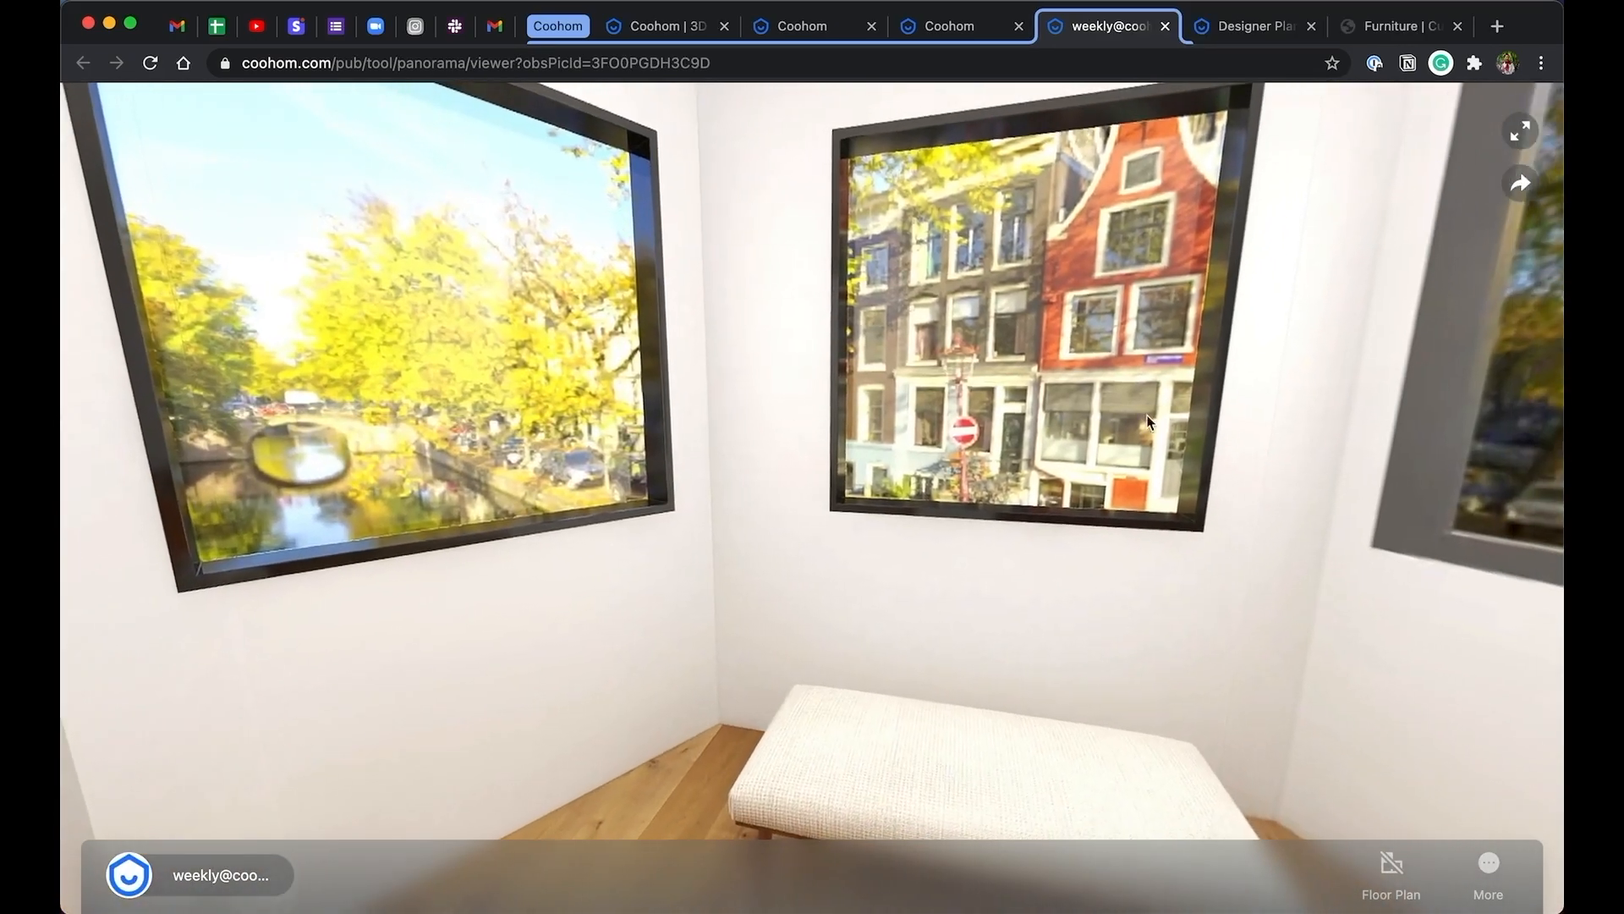